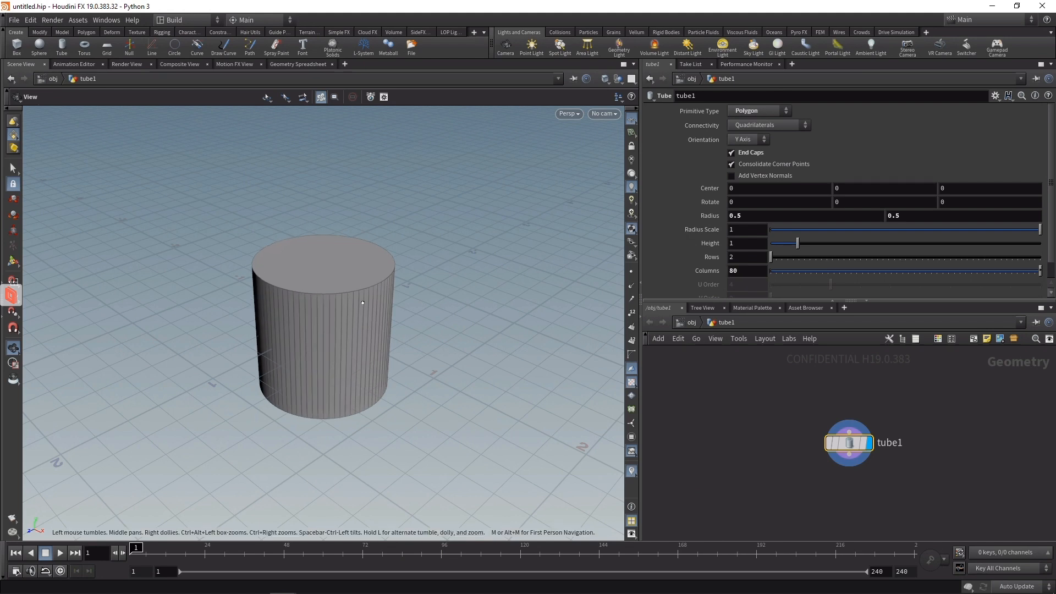
# Give tube1 a Radius Scale of 4 and a Height of 0.1 to make a flat disc
pyautogui.click(746, 229)
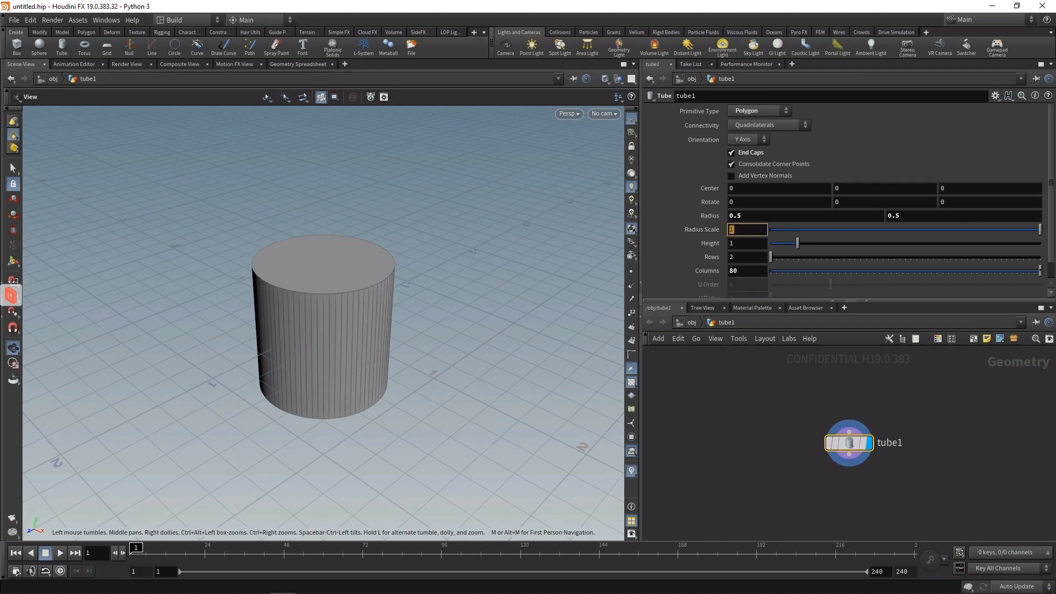
pyautogui.write('4')
pyautogui.click(747, 242)
pyautogui.write('.1')
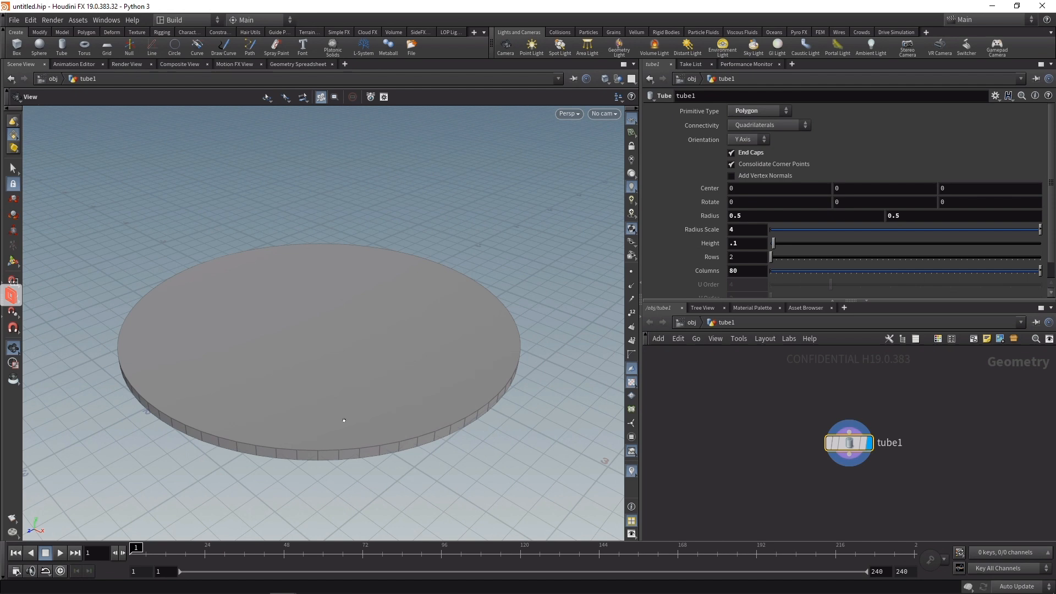
pyautogui.moveTo(847, 442); pyautogui.dragTo(748, 436)
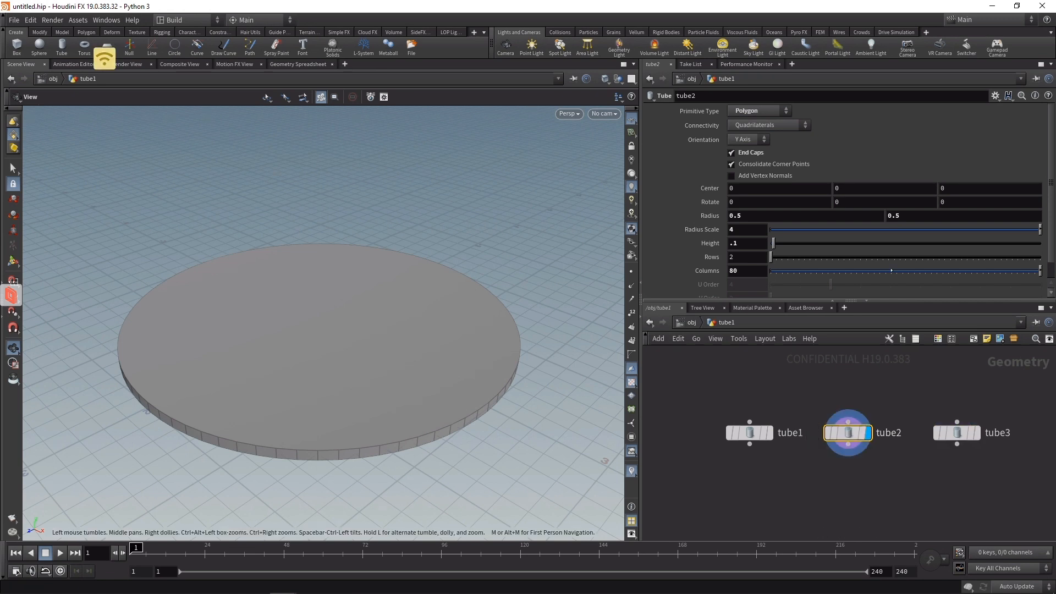
# Offset the copied discs in Y, merge all three tubes, and add a Vellum Configure Grain after tube1
pyautogui.click(884, 188)
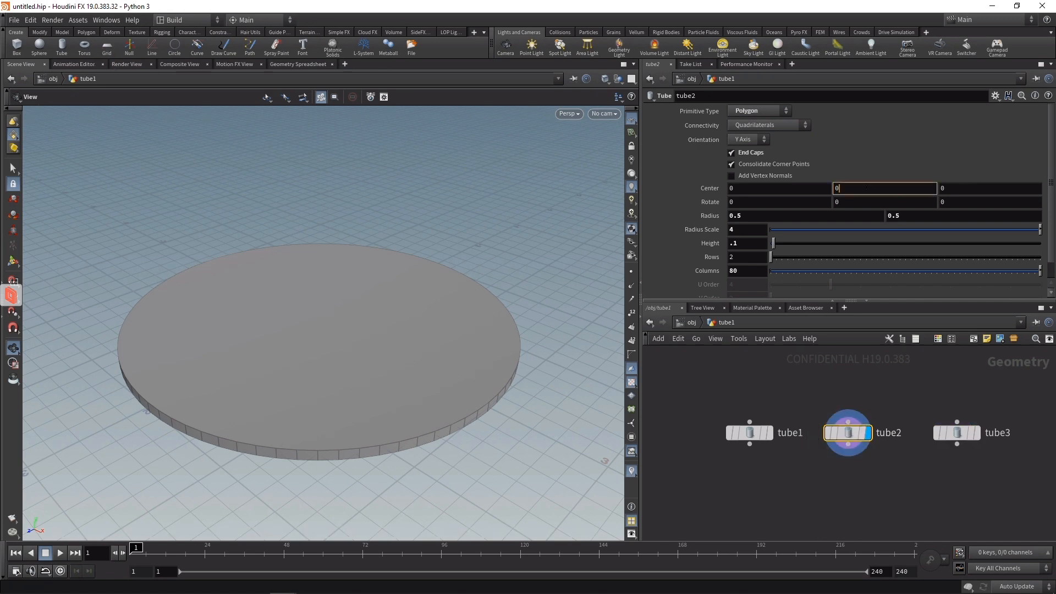
pyautogui.click(956, 431)
pyautogui.write('merge')
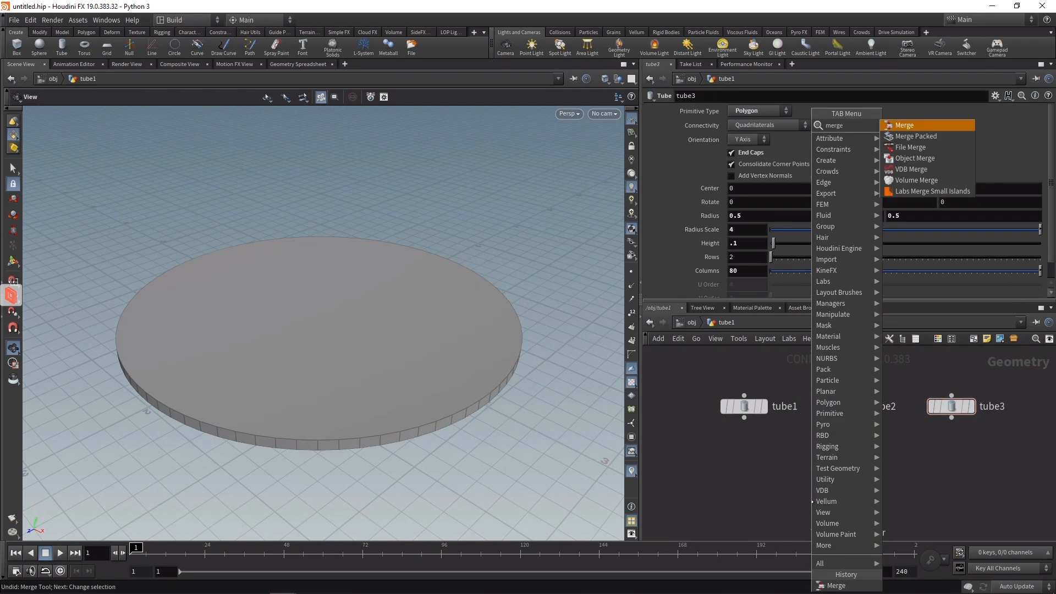
pyautogui.click(903, 124)
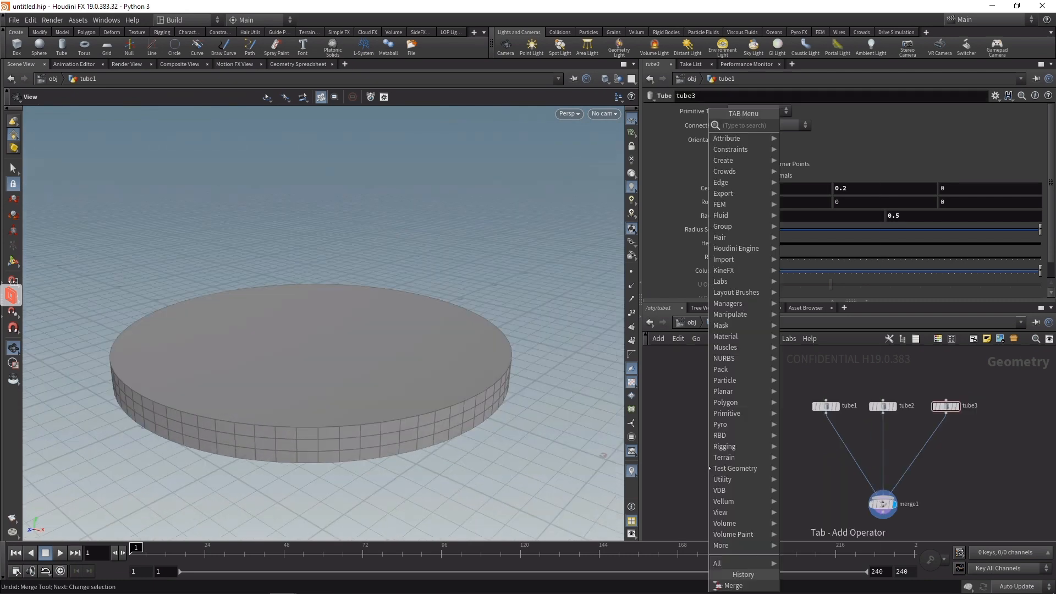
pyautogui.write('vellgr')
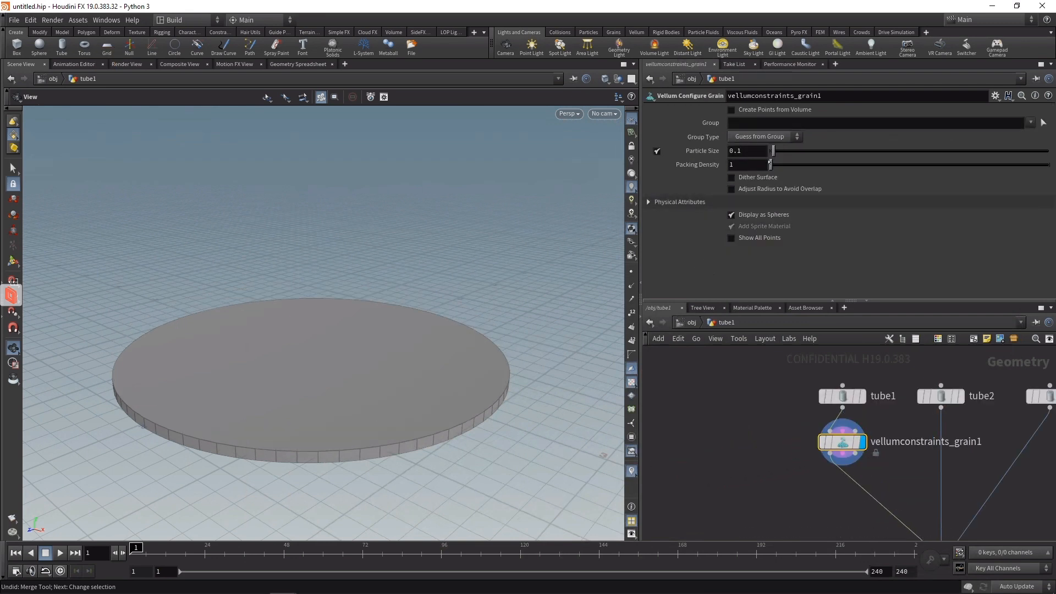
# Create fluid-type points from the disc volume at particle size 0.025 and packing density 2
pyautogui.click(732, 108)
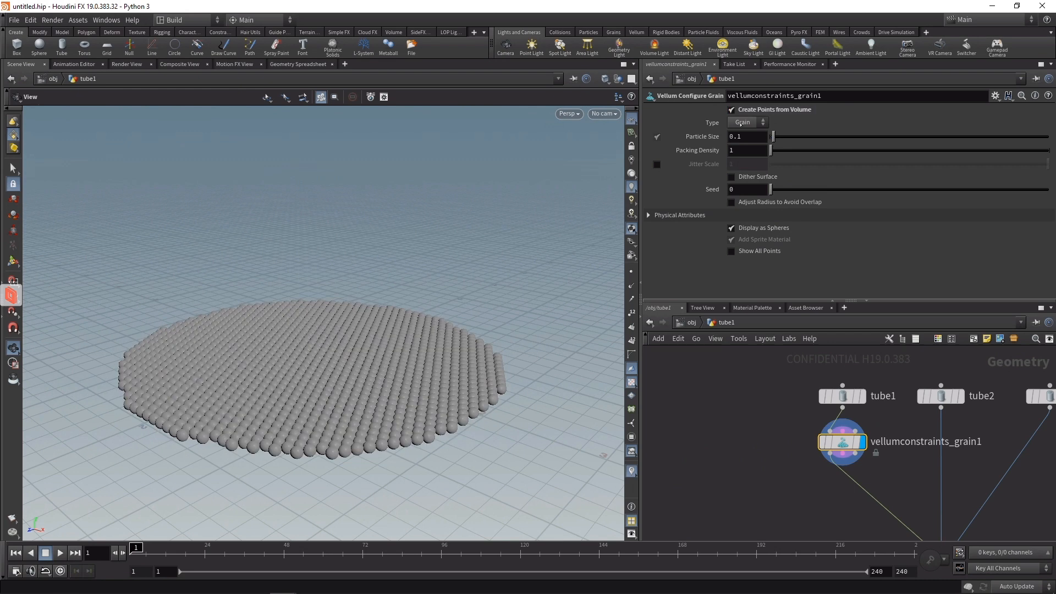
pyautogui.click(743, 122)
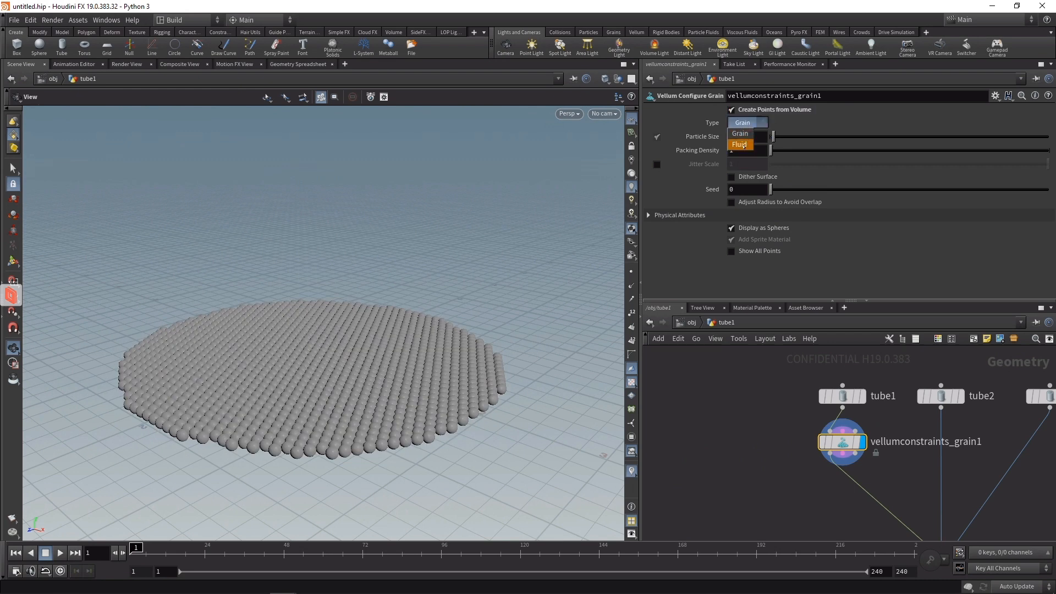
pyautogui.click(739, 145)
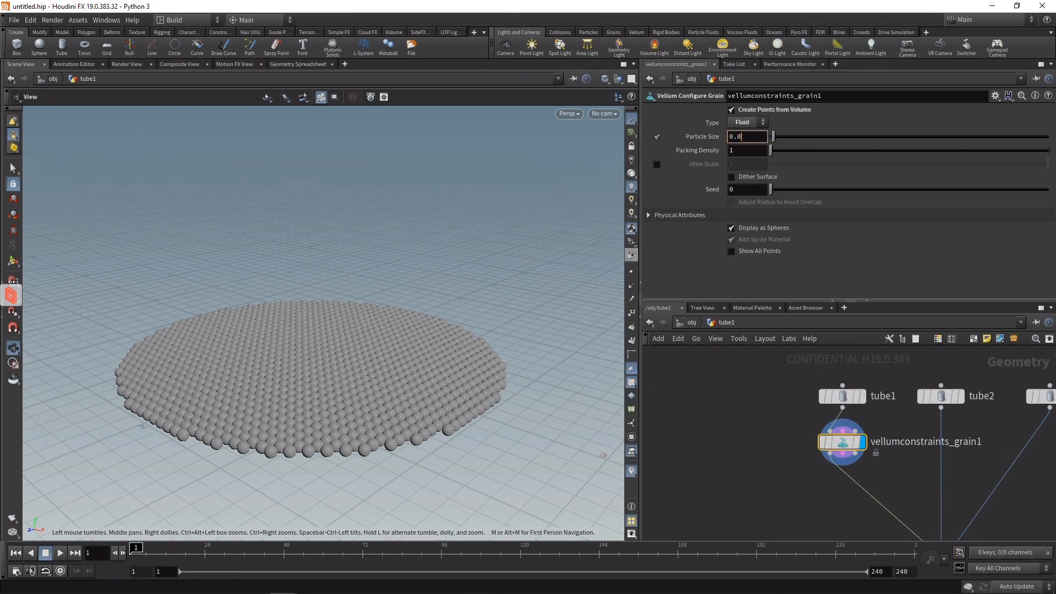
pyautogui.write('0.025')
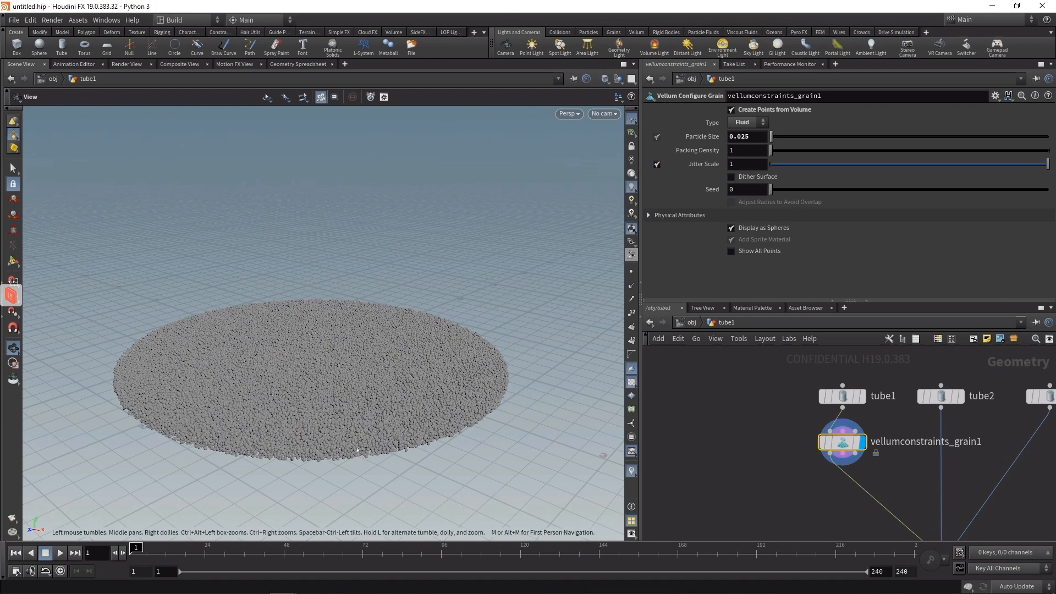
pyautogui.moveTo(316, 407)
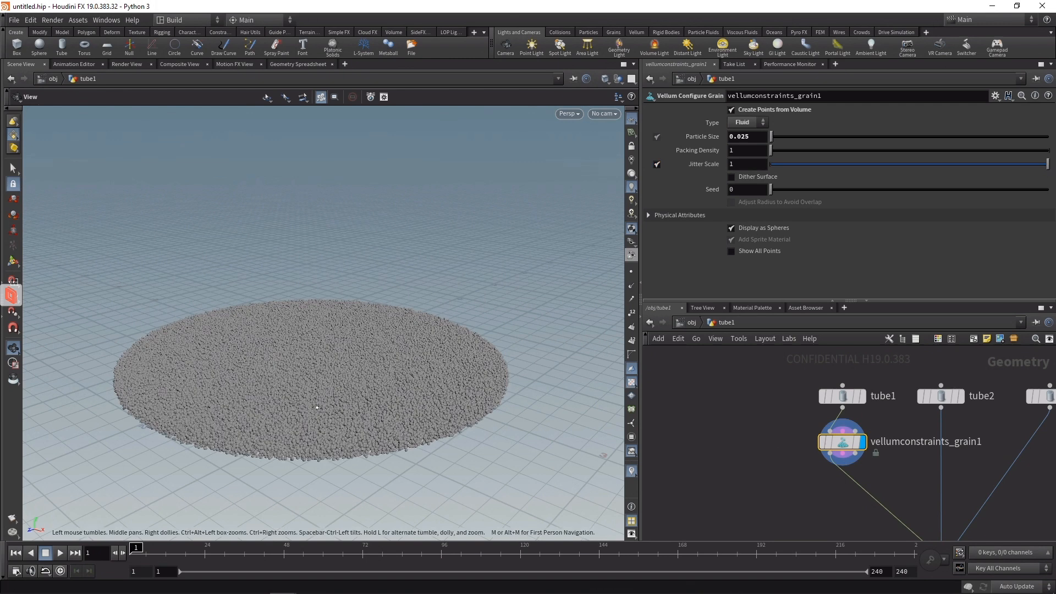
pyautogui.click(745, 149)
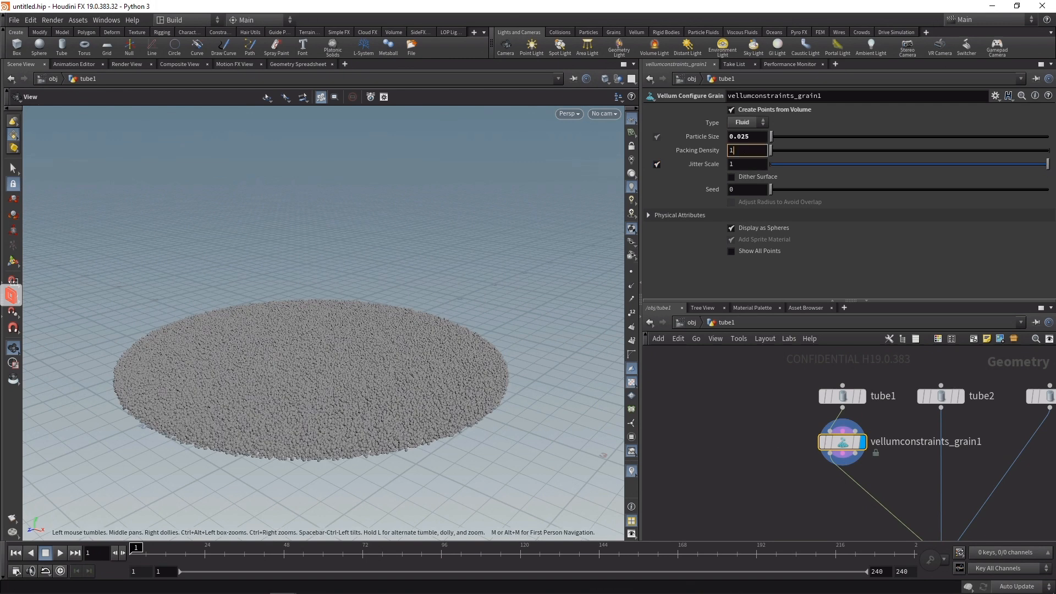
pyautogui.write('2')
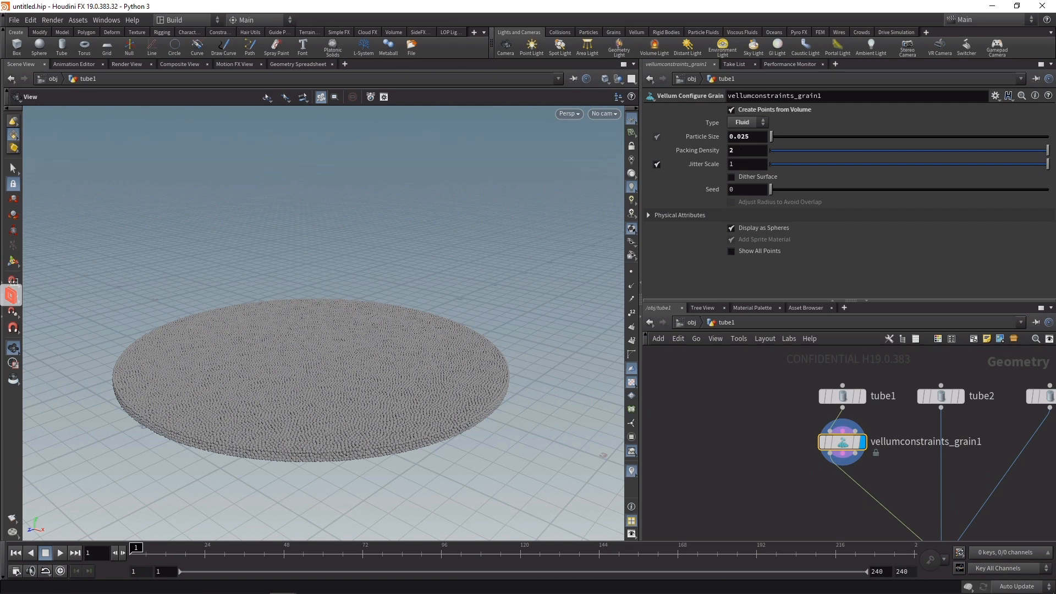
# Calculate uniform mass from density 400 with viscosity and surface tension at 10
pyautogui.click(678, 215)
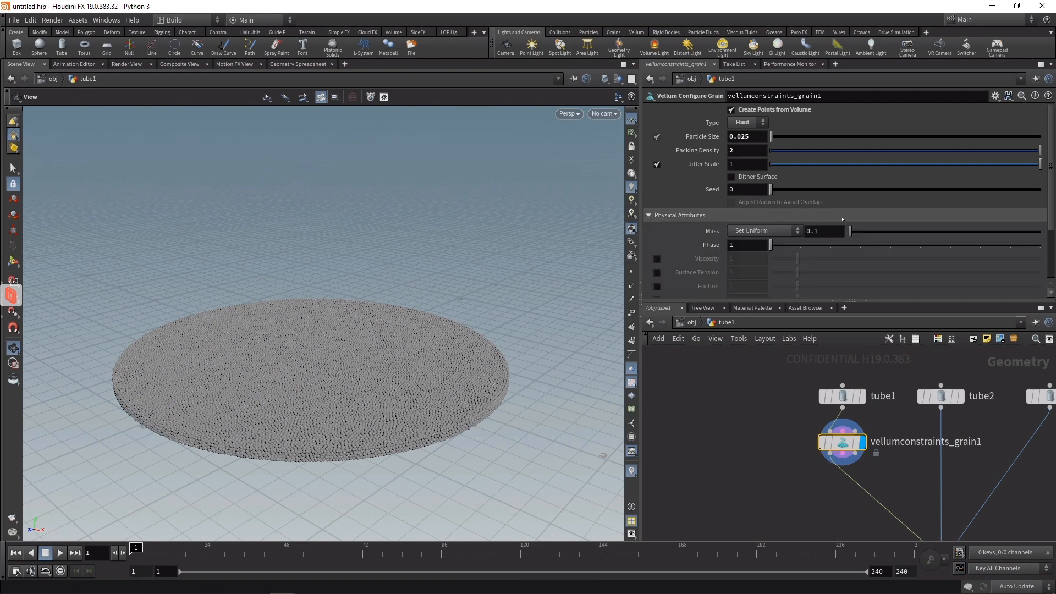
pyautogui.click(656, 259)
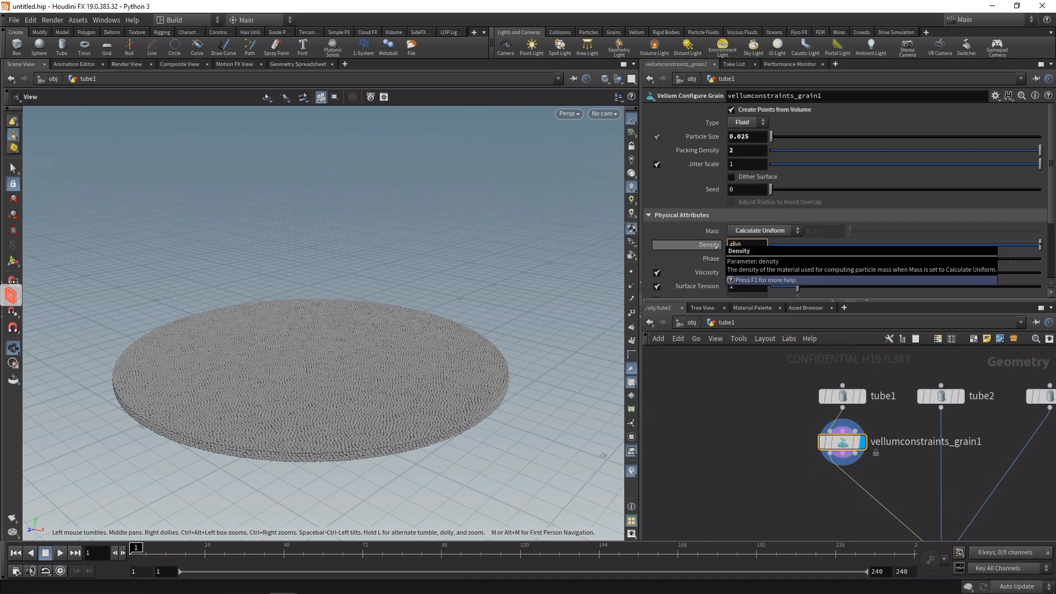
pyautogui.write('400')
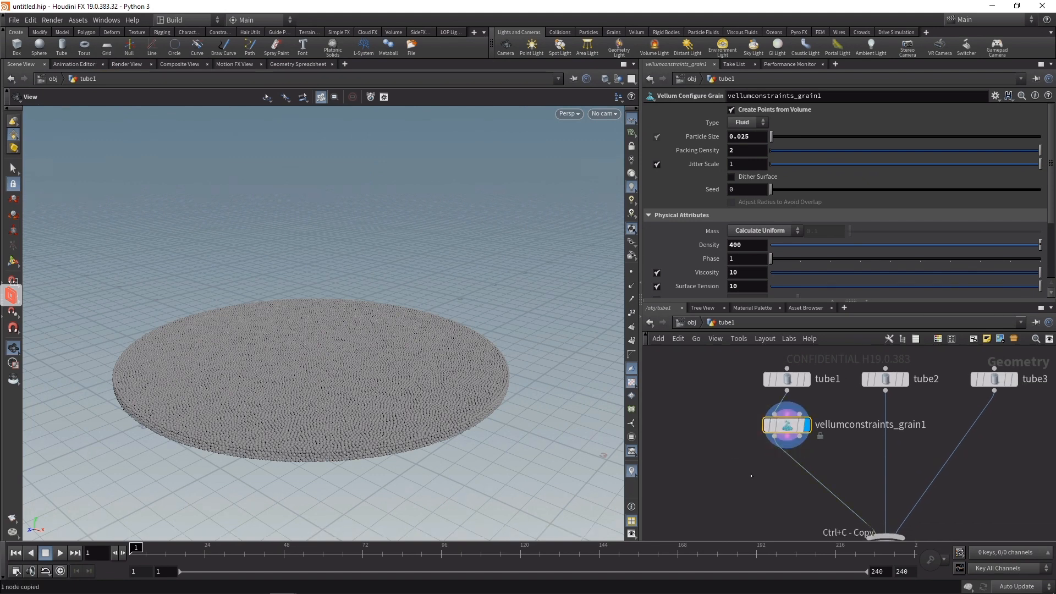
# Paste grain configs for tube2 and tube3 into the merge, with densities 450 and 500
pyautogui.press('ctrl+v')
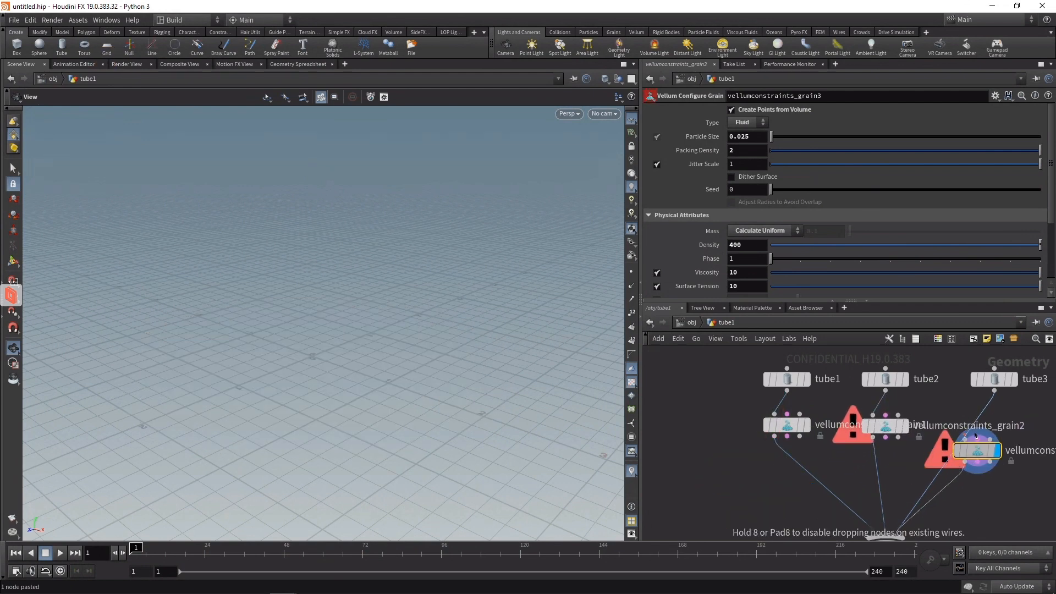
pyautogui.click(885, 424)
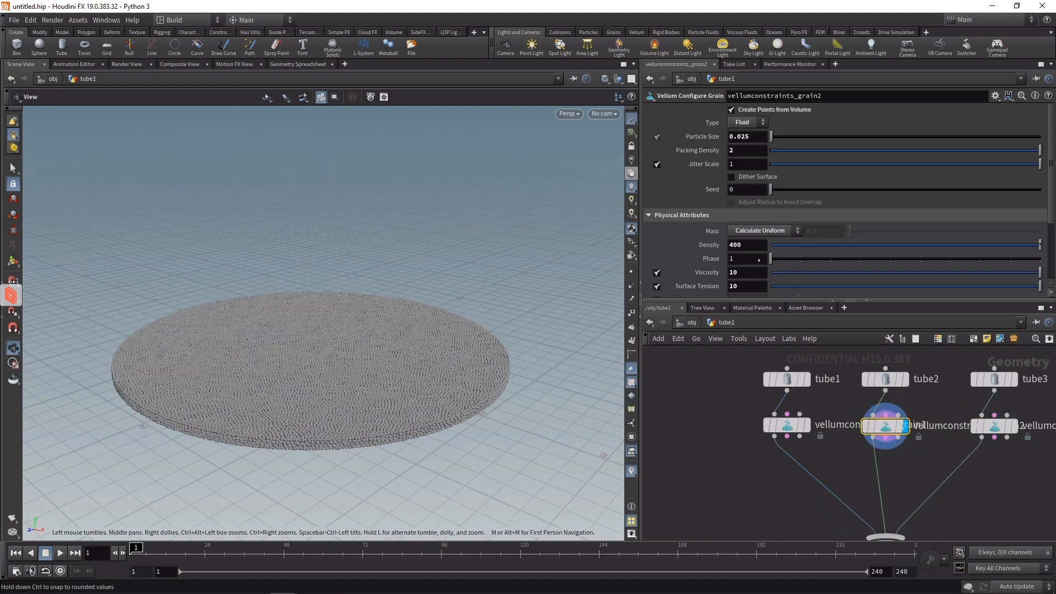
pyautogui.click(746, 244)
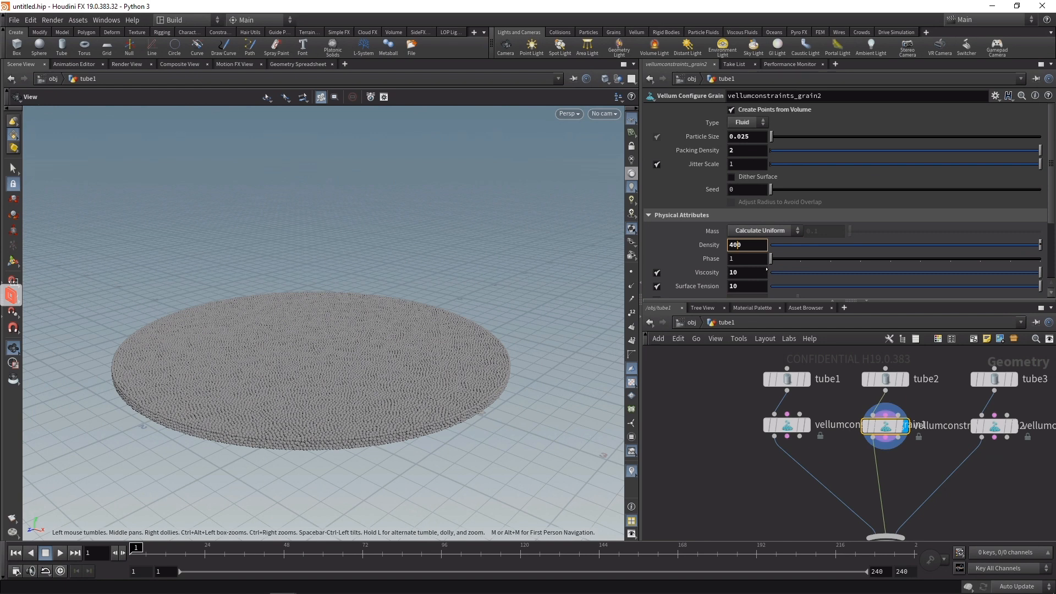
pyautogui.write('450')
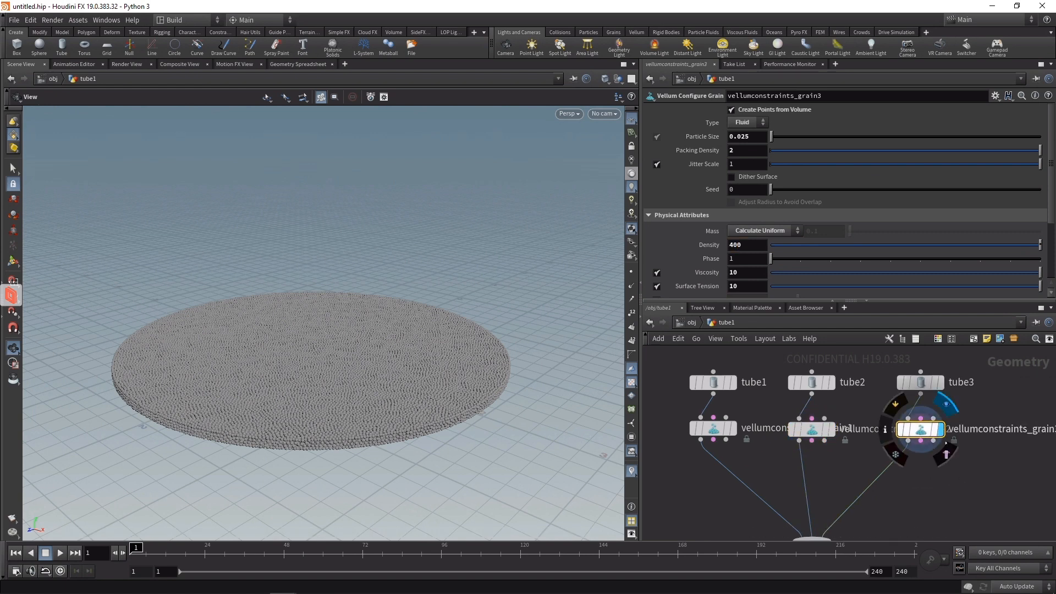
pyautogui.click(746, 245)
pyautogui.write('500')
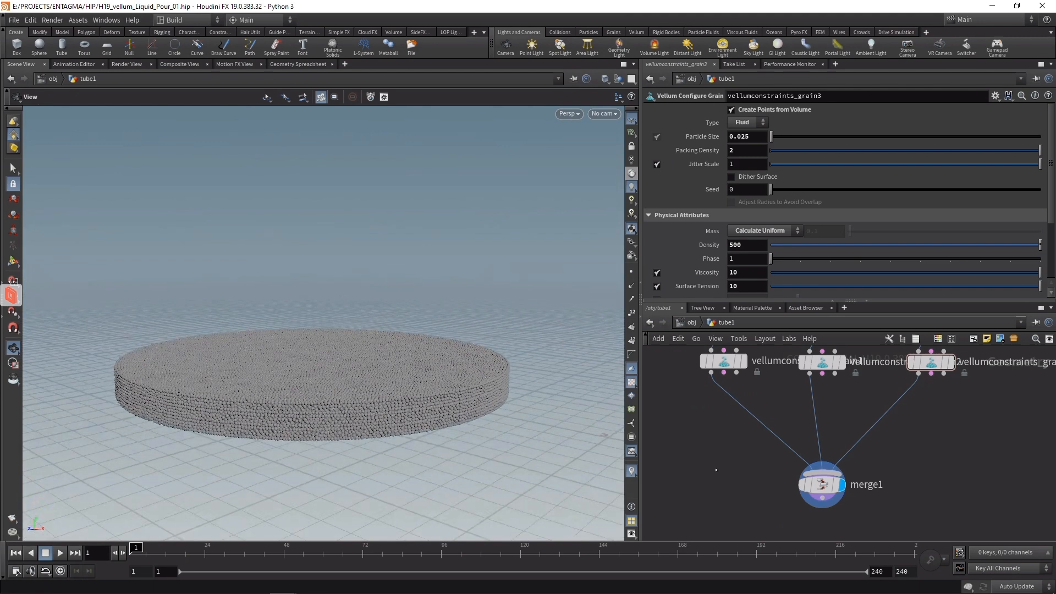
# Add a point group named pts01 after the first disc's fluid setup
pyautogui.press('Tab')
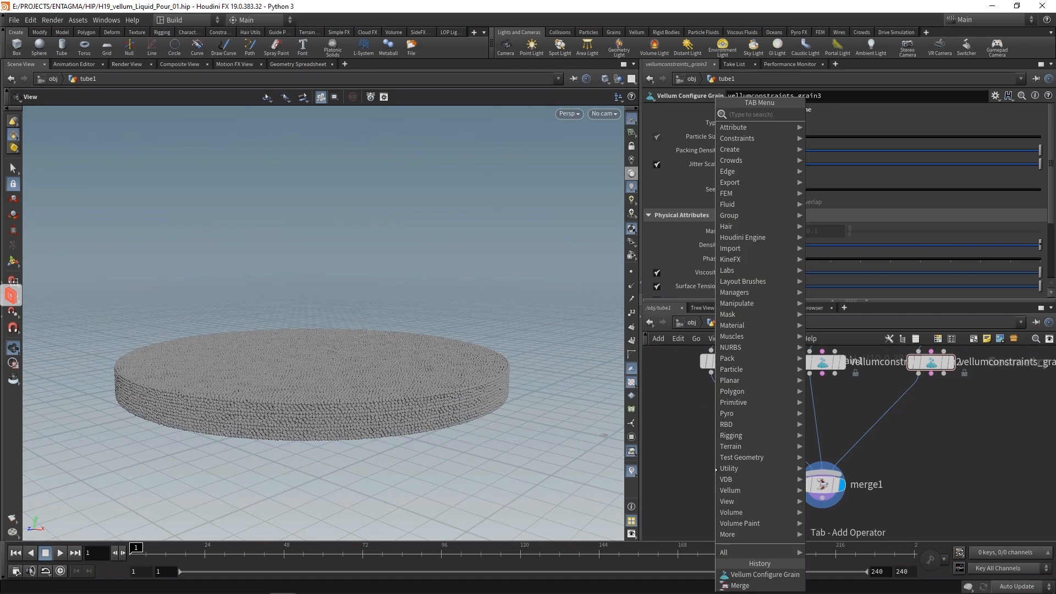
pyautogui.click(728, 215)
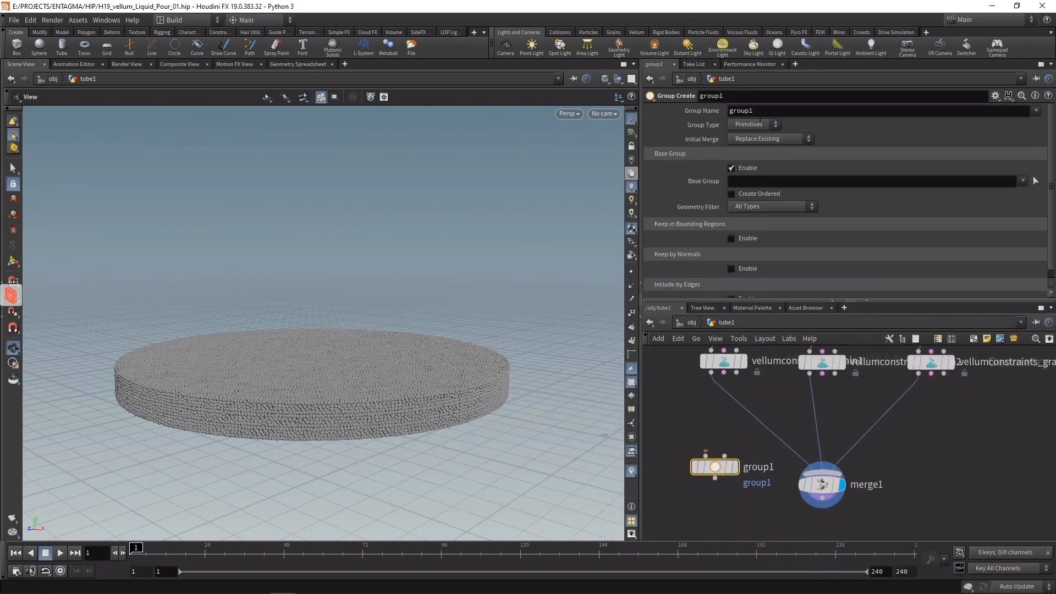
pyautogui.click(753, 124)
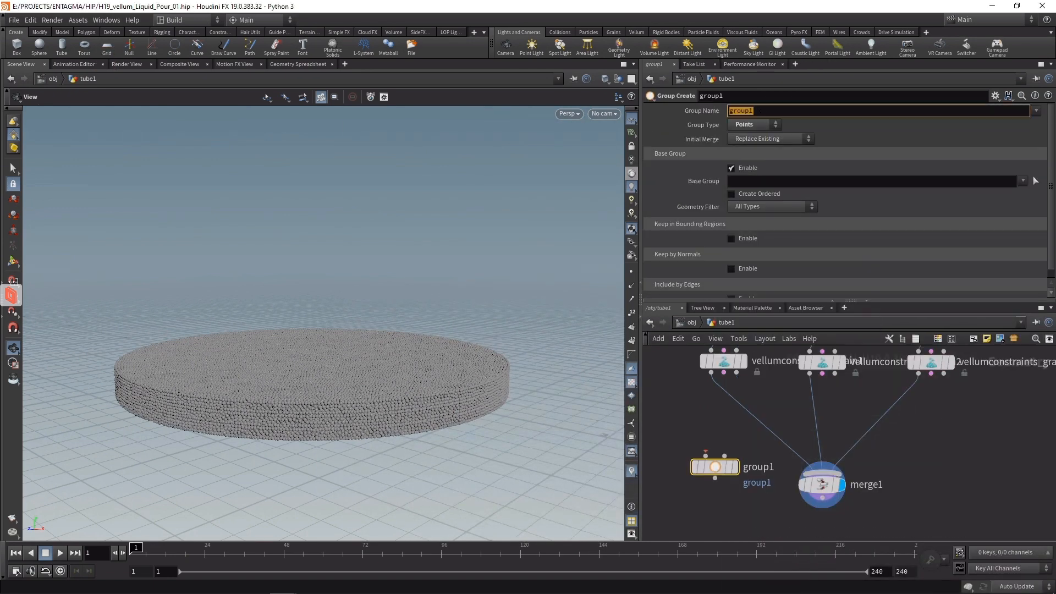
pyautogui.write('pts01')
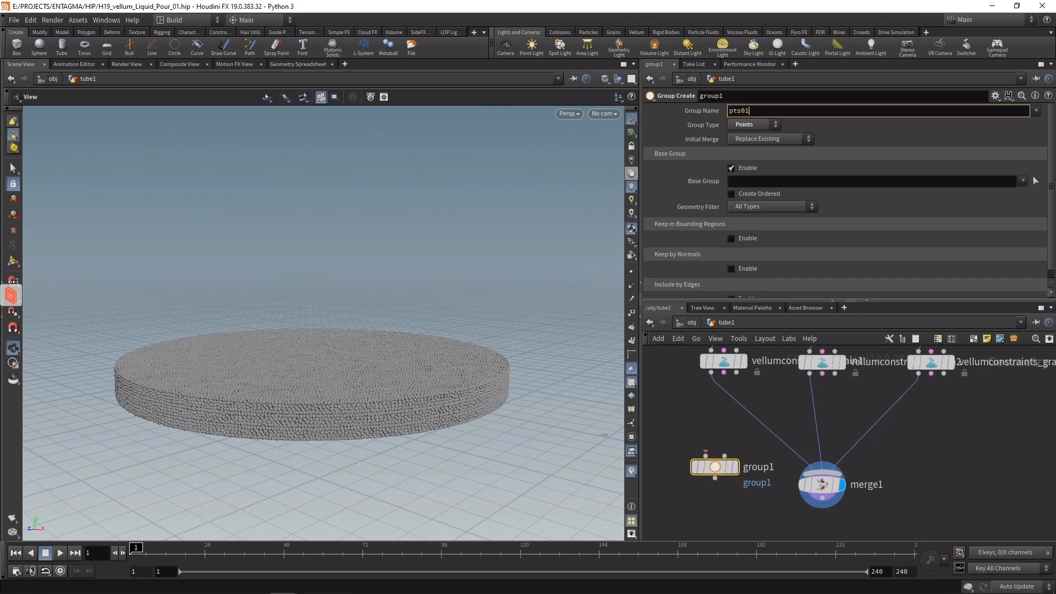
# Paste group nodes for the other discs and name them pts02 and pts03
pyautogui.press('ctrl+v')
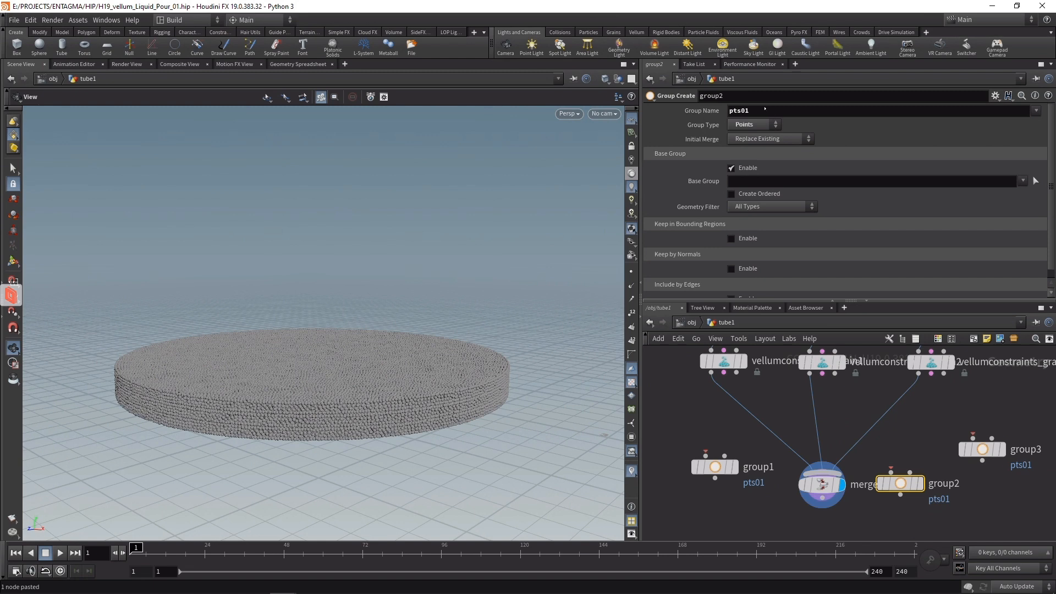
pyautogui.write('pts02')
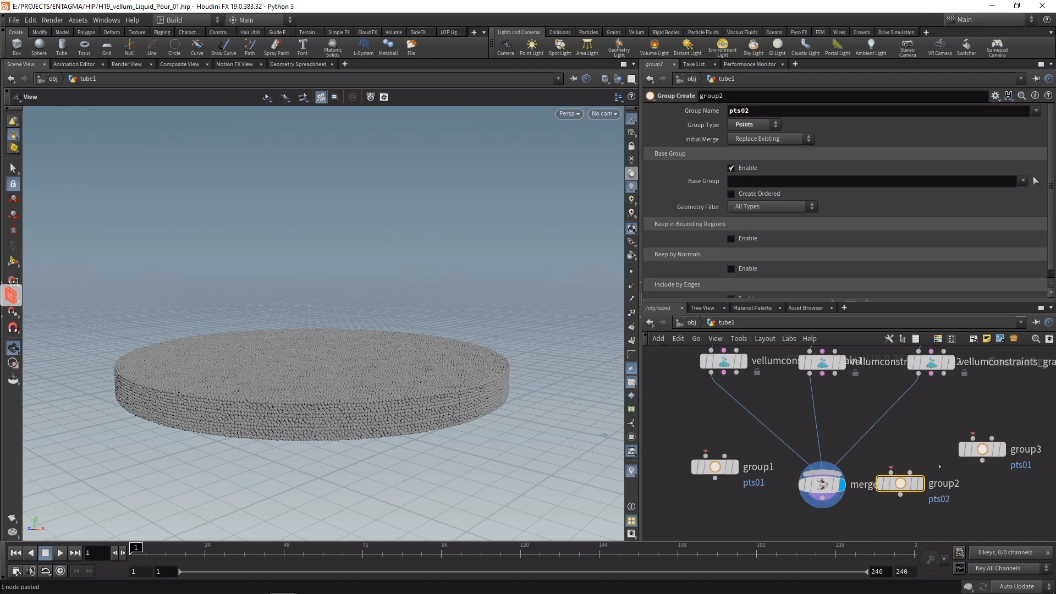
pyautogui.click(981, 449)
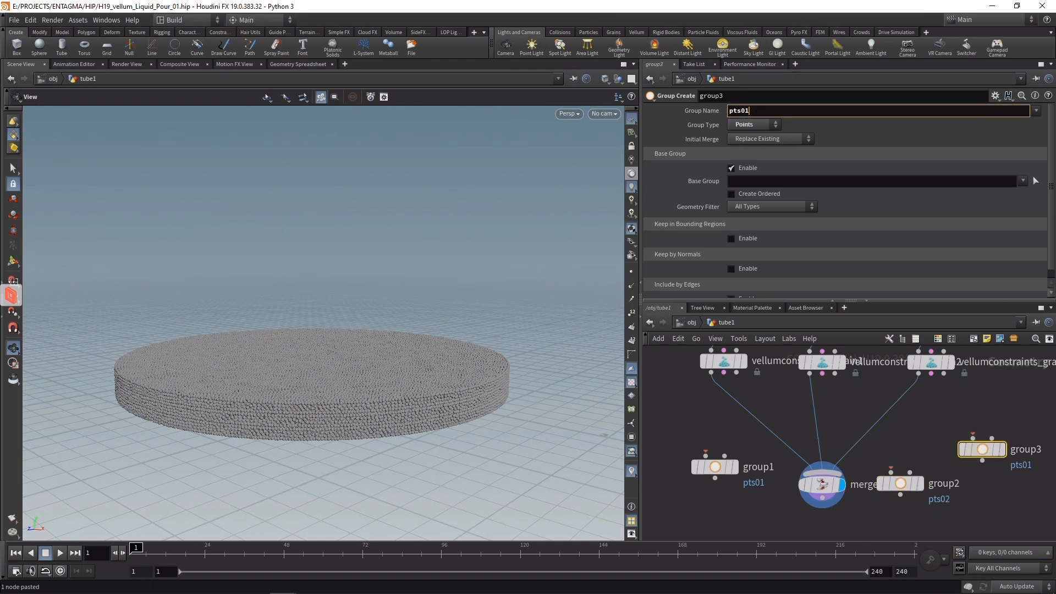
pyautogui.write('pts03')
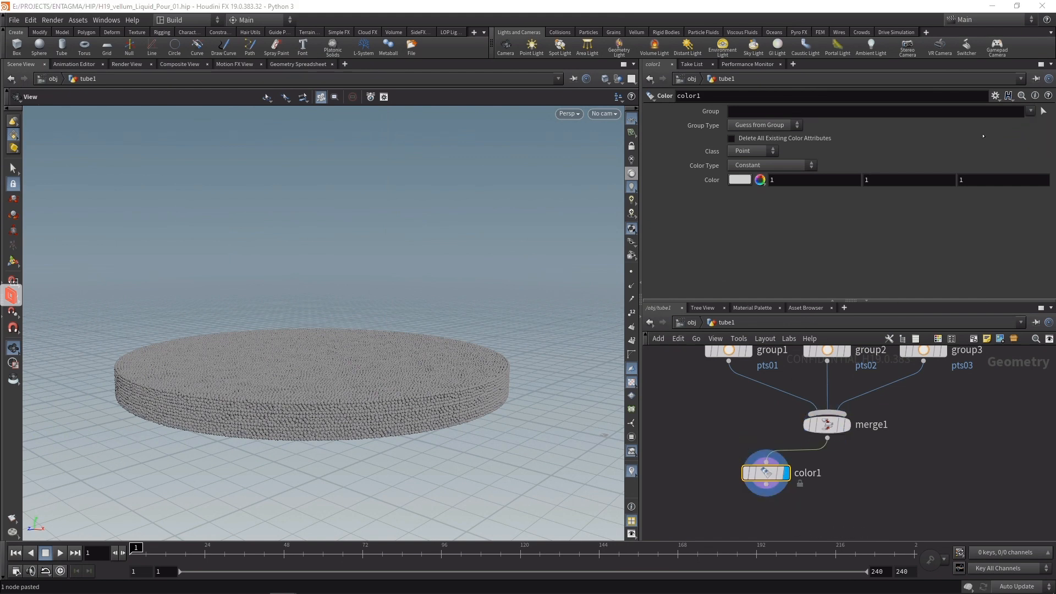
# Pick the first layer's colour, then tint the pts02 group a dark 0.1 grey
pyautogui.click(736, 180)
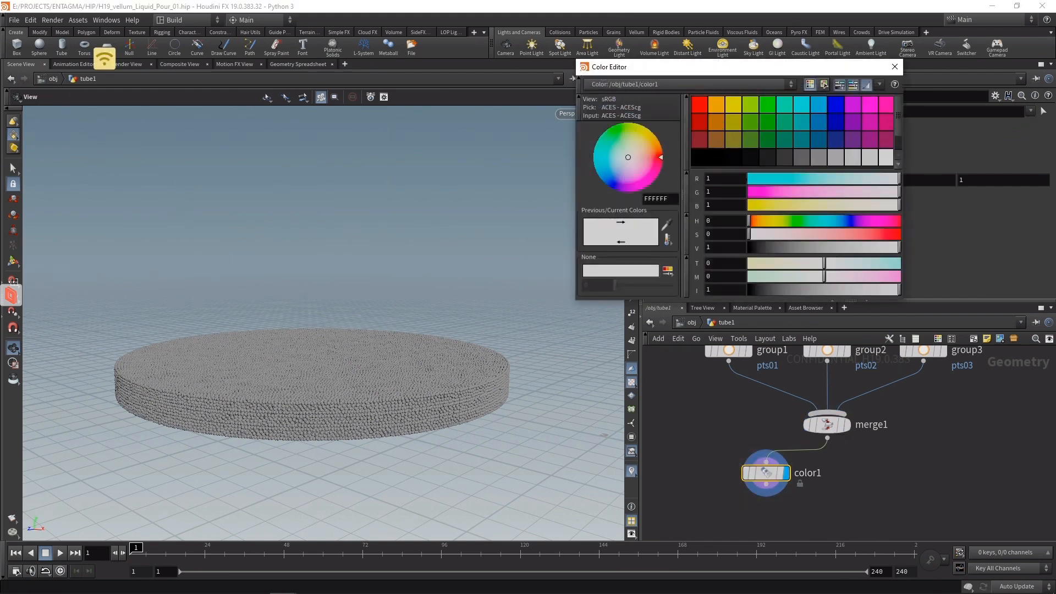
pyautogui.click(600, 139)
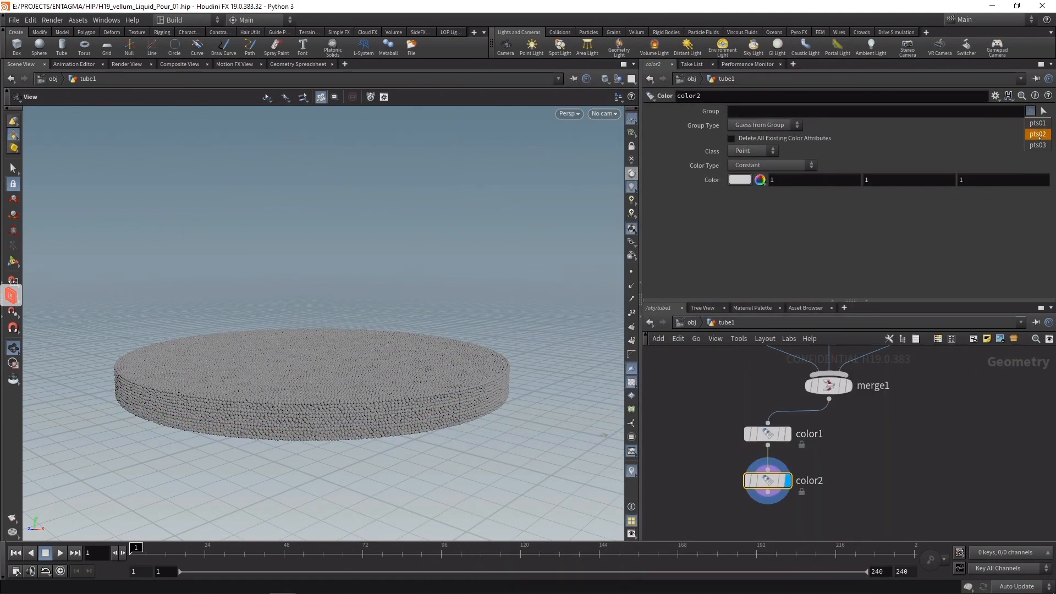
pyautogui.click(738, 179)
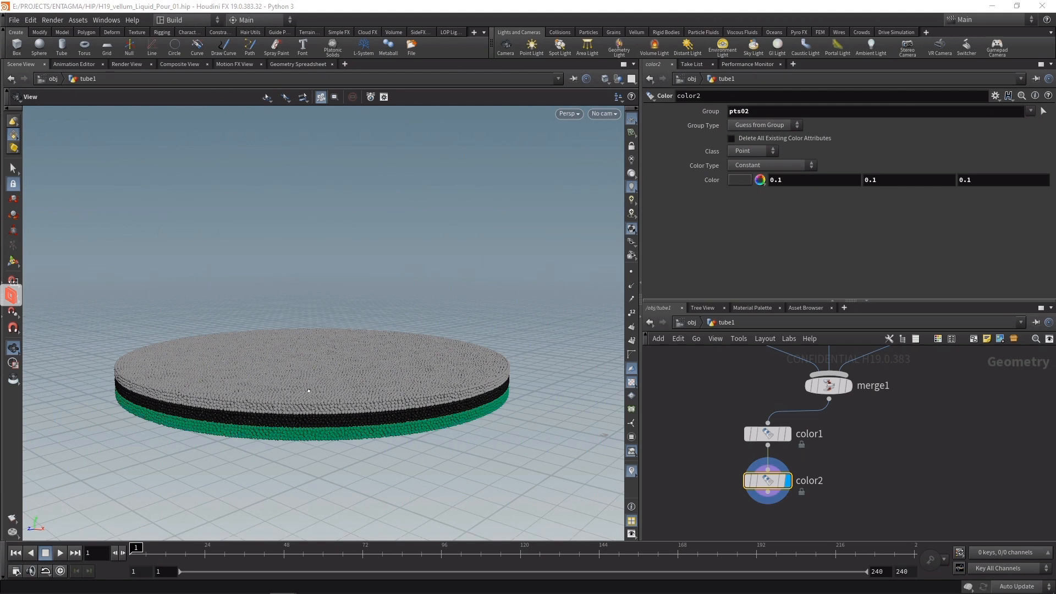
pyautogui.moveTo(508, 406)
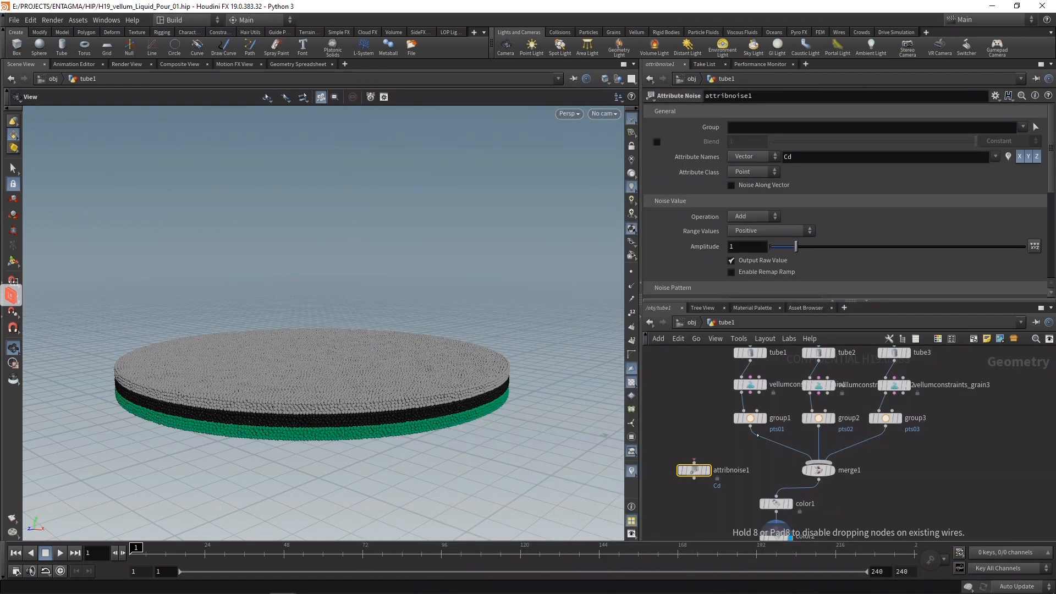
# Attribute Noise after group1 multiplying float 'viscosity' with the remap ramp enabled
pyautogui.click(752, 156)
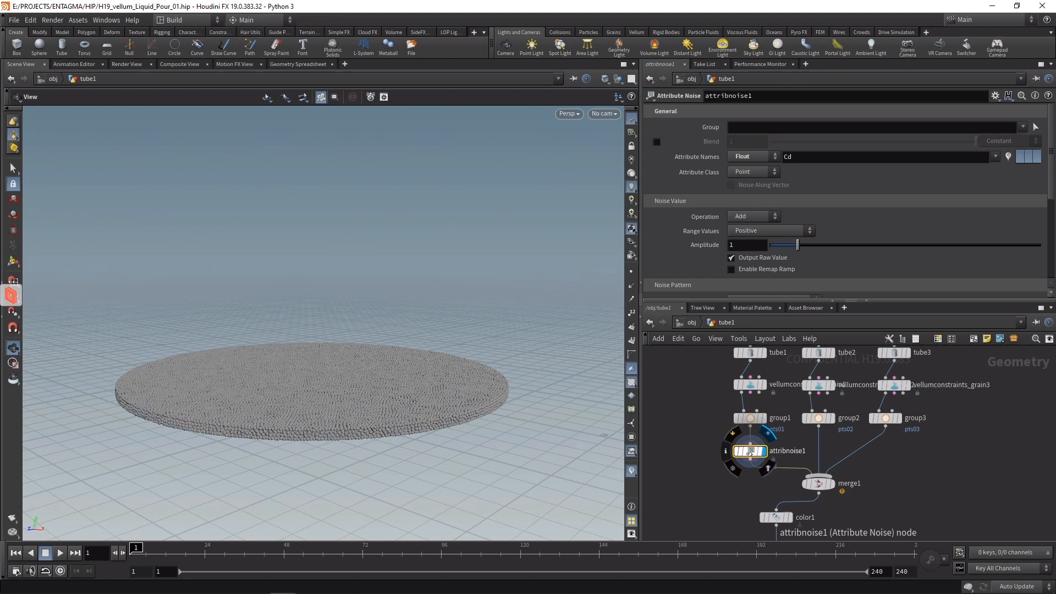
pyautogui.click(876, 156)
pyautogui.write('viscosity')
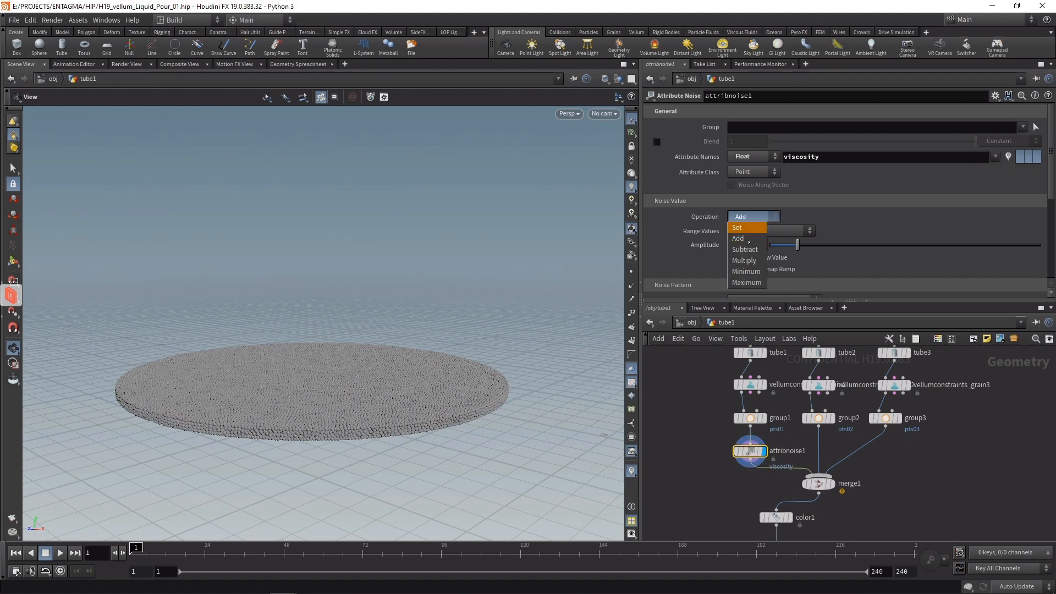
pyautogui.click(743, 261)
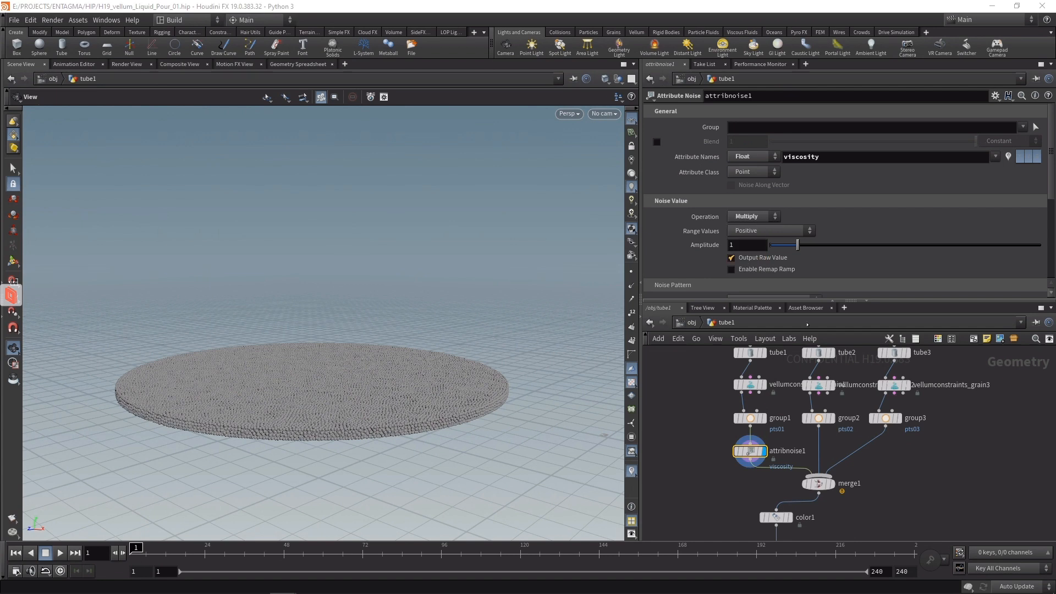
pyautogui.click(731, 268)
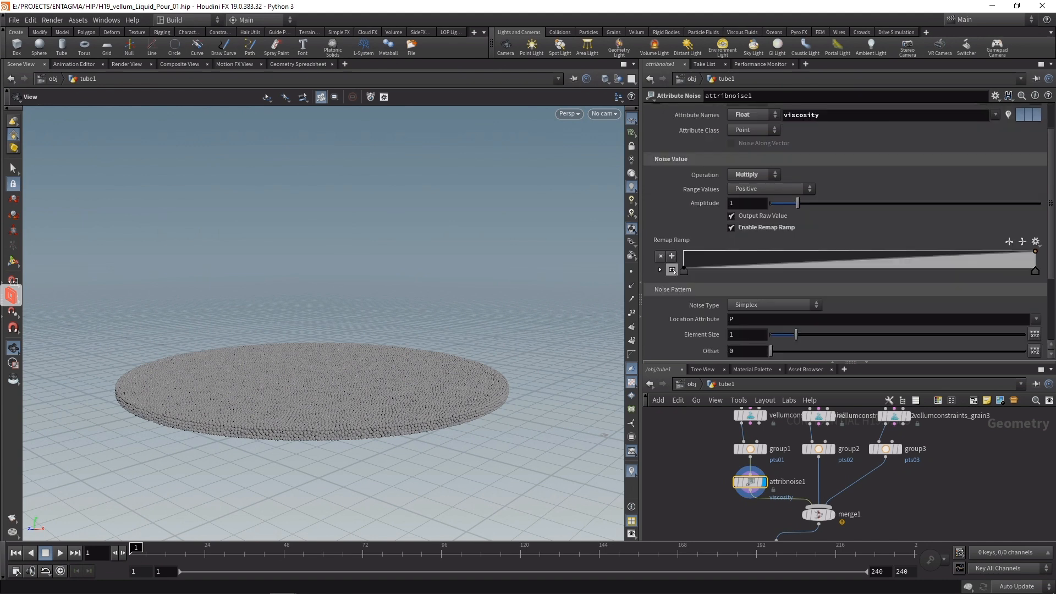
pyautogui.moveTo(681, 270)
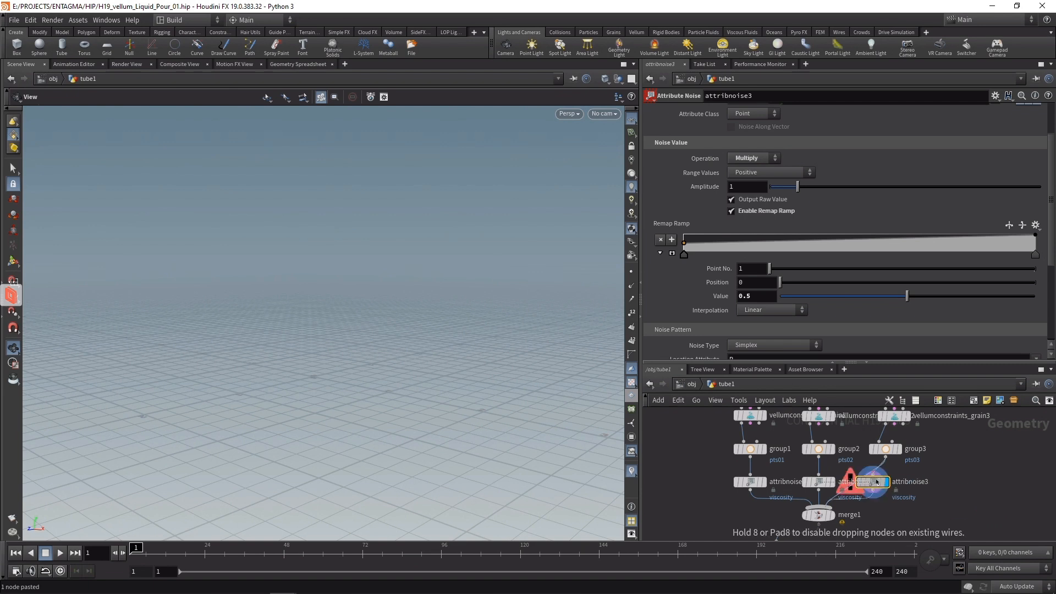
# Give attribnoise2 and attribnoise3 different noise offsets, such as 11 and 1456
pyautogui.click(817, 480)
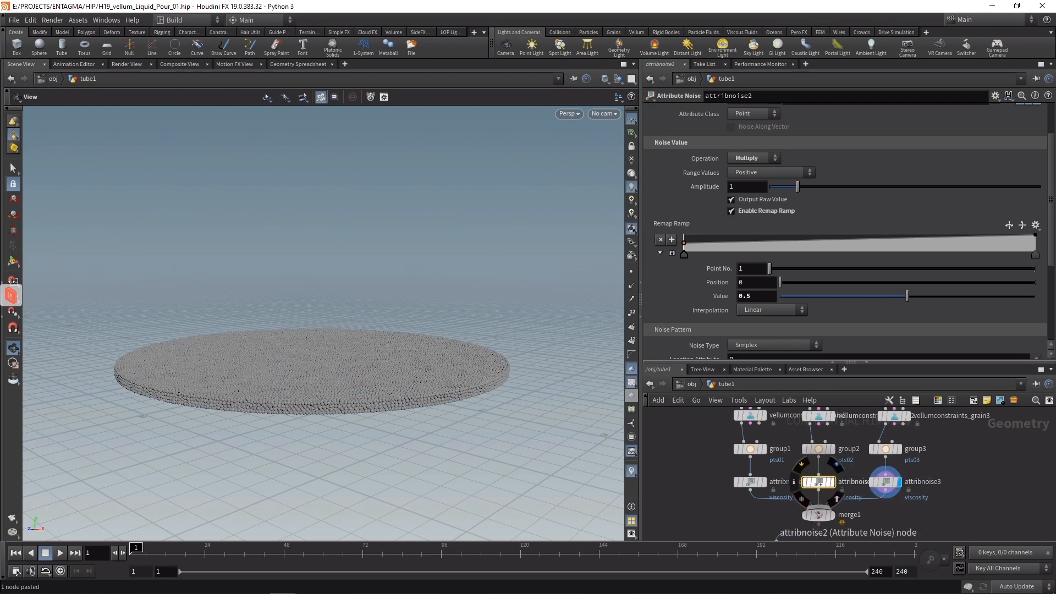
pyautogui.scroll(-3)
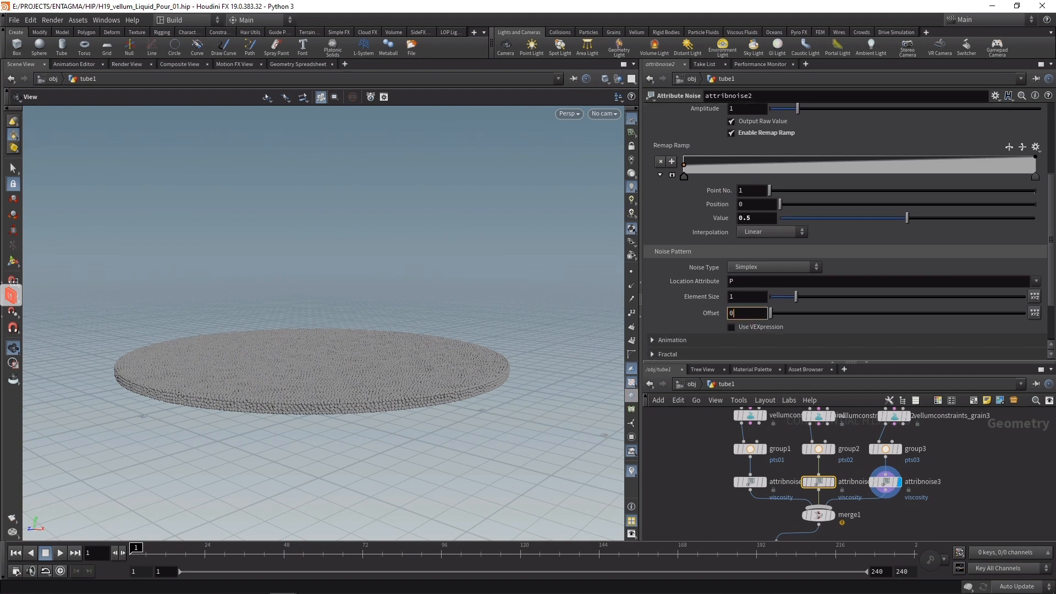
pyautogui.write('11')
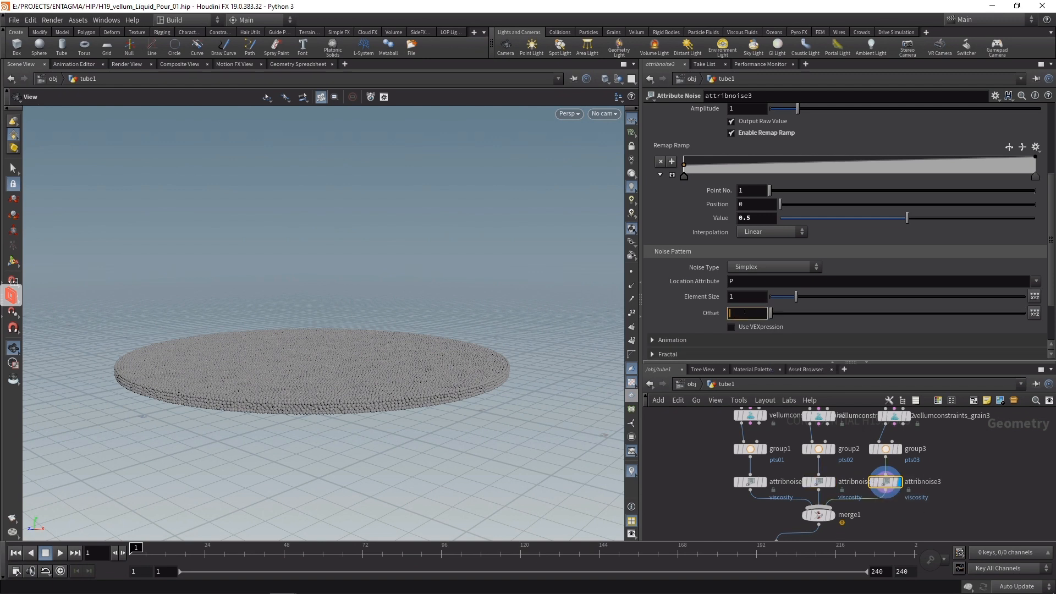
pyautogui.write('1456')
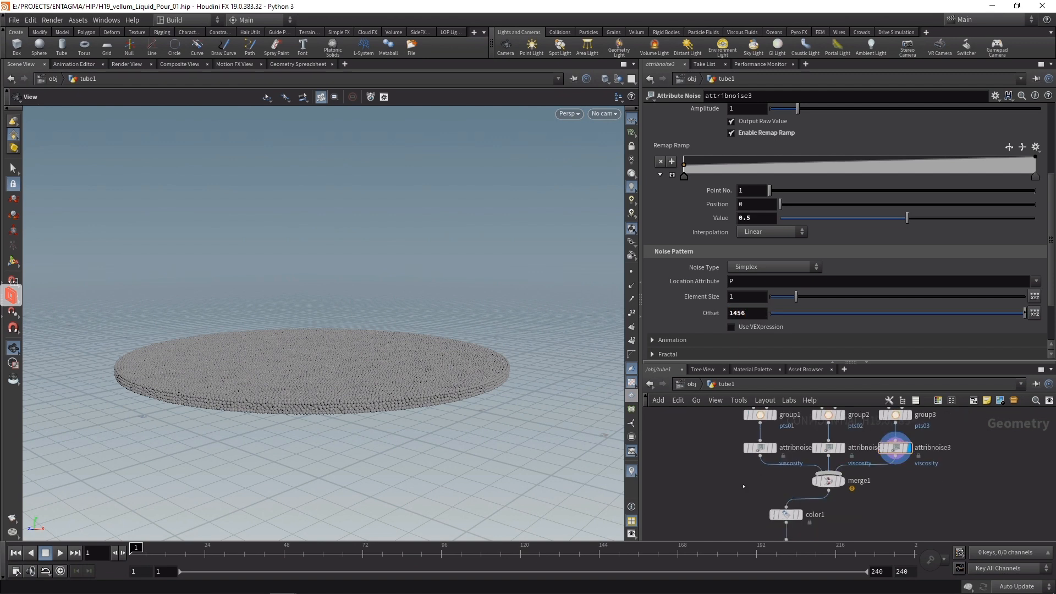
pyautogui.moveTo(938, 500)
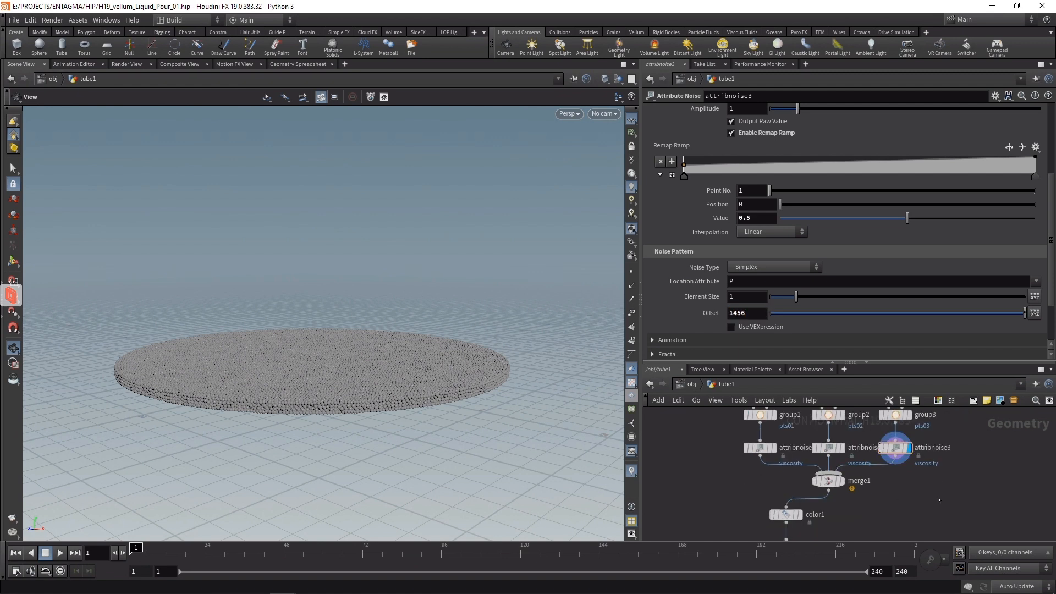
pyautogui.press('Tab')
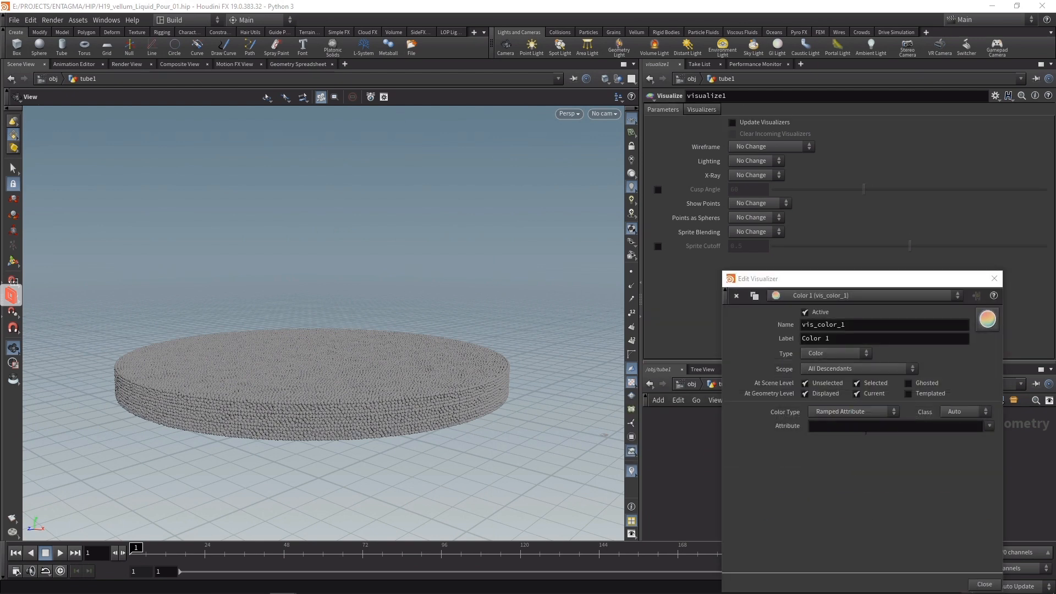
# Colour the Visualize node by the viscosity attribute as a ramped colour
pyautogui.click(988, 424)
pyautogui.write('att')
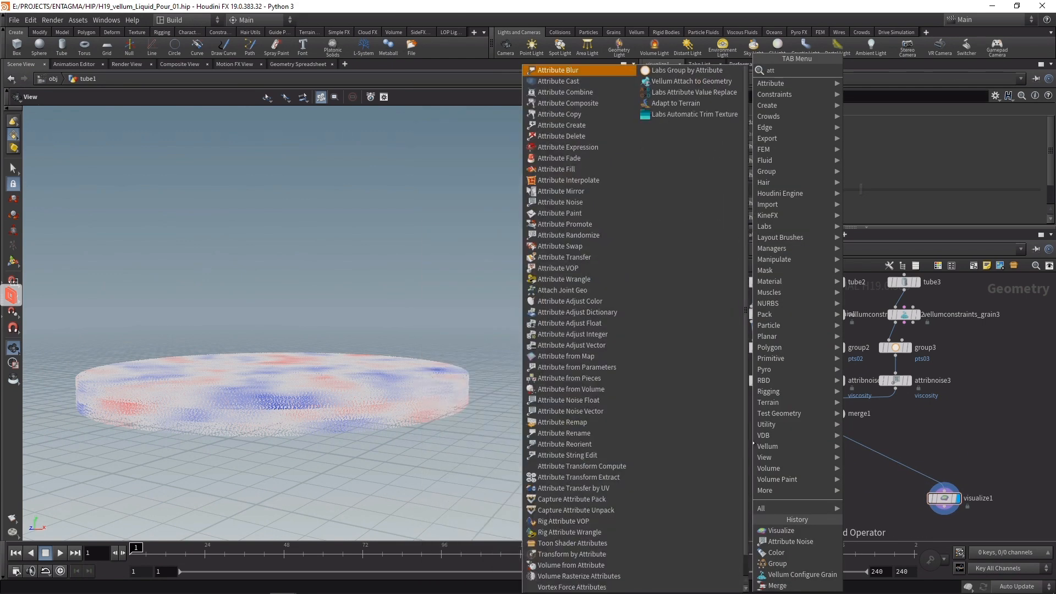
# Add an attribute noise after the merge that multiplies float mass, remapped up to 1.5
pyautogui.click(560, 202)
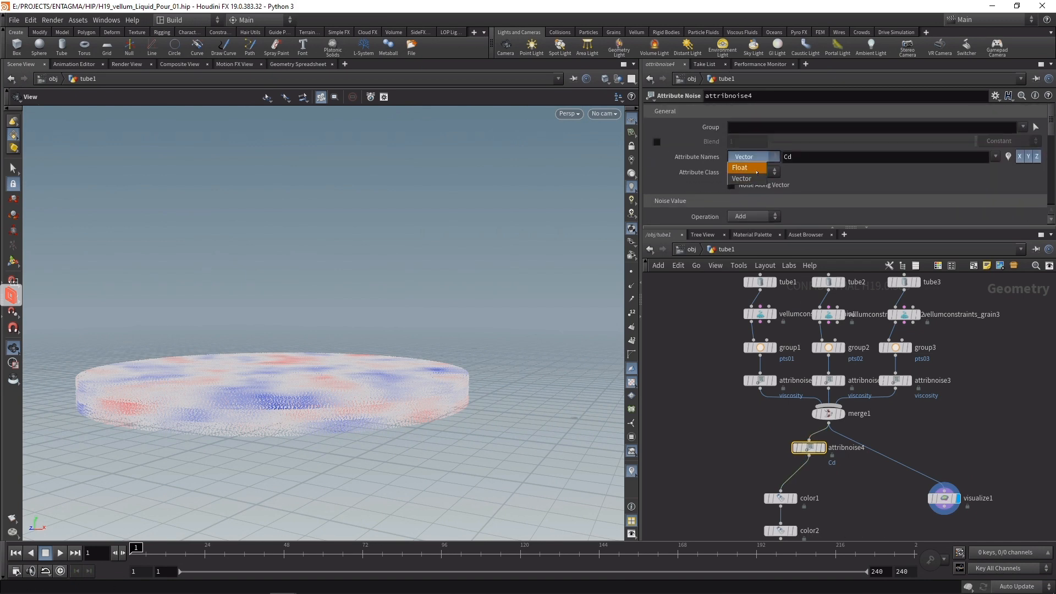
pyautogui.click(739, 168)
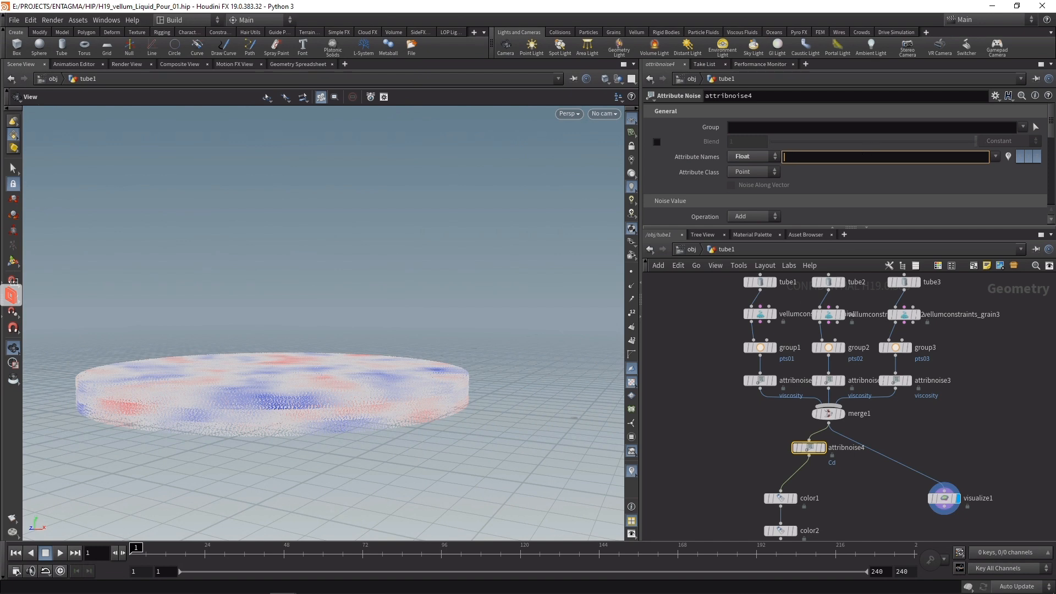
pyautogui.write('mass')
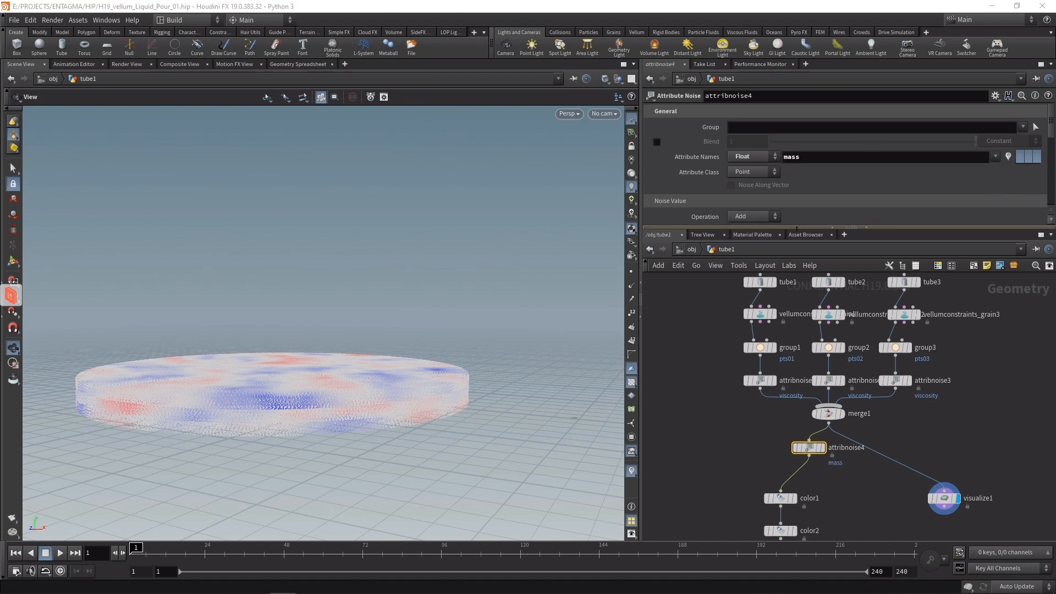
pyautogui.click(753, 216)
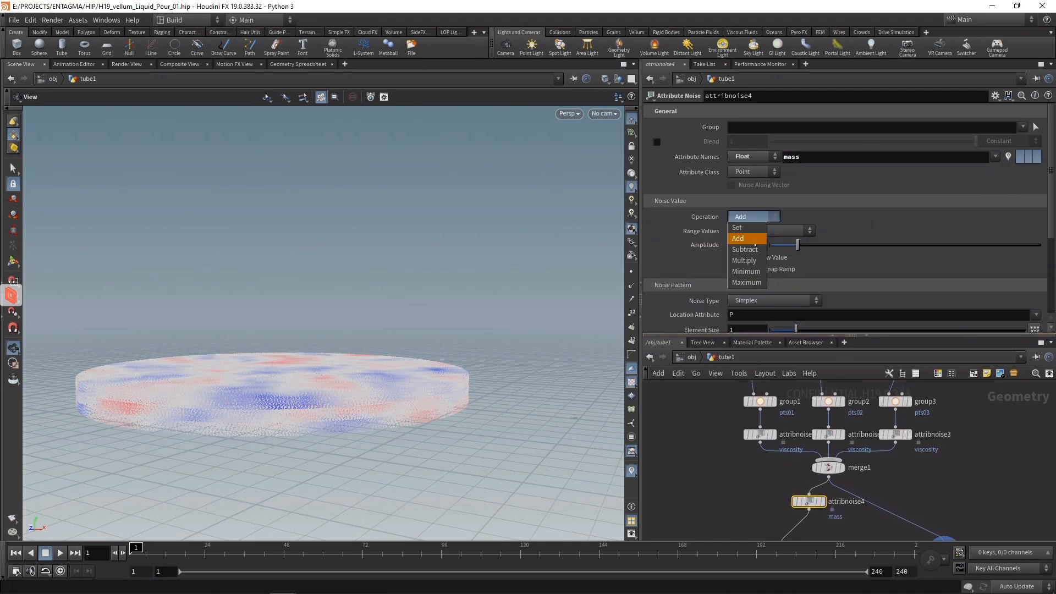
pyautogui.click(744, 261)
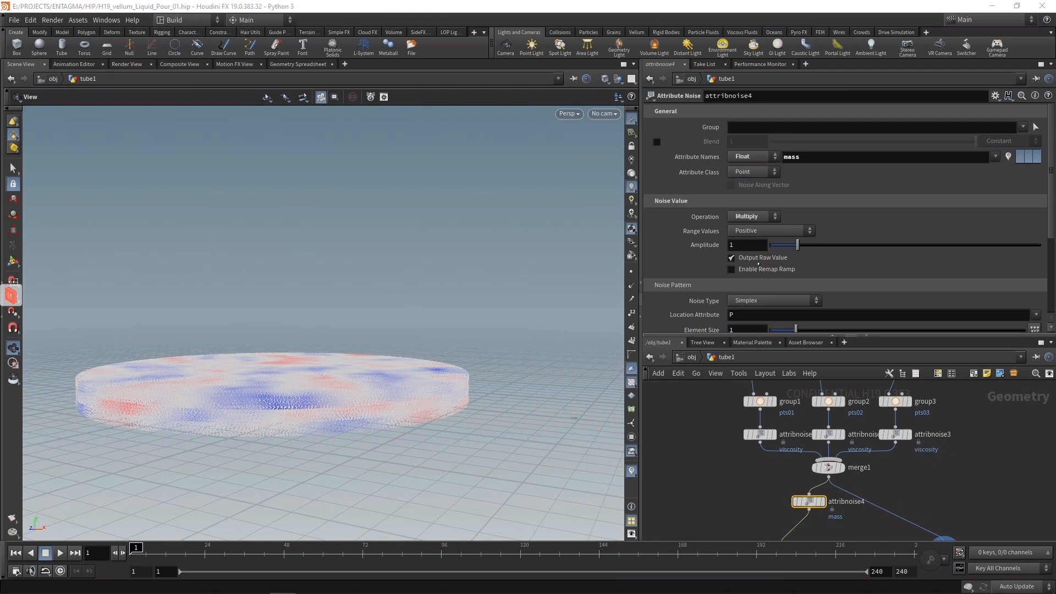
pyautogui.click(730, 269)
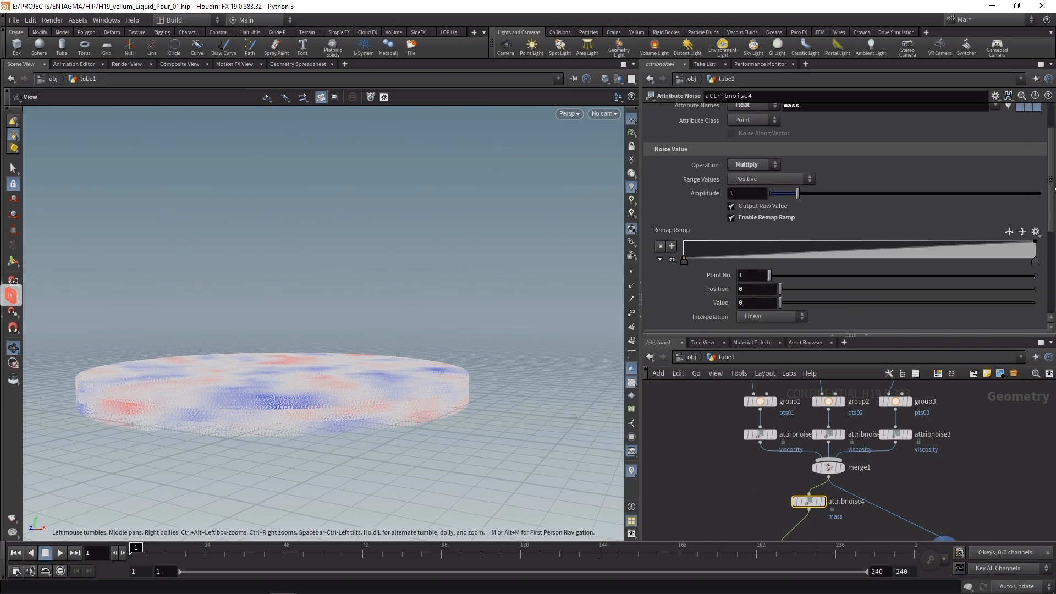
pyautogui.moveTo(782, 303); pyautogui.dragTo(905, 303)
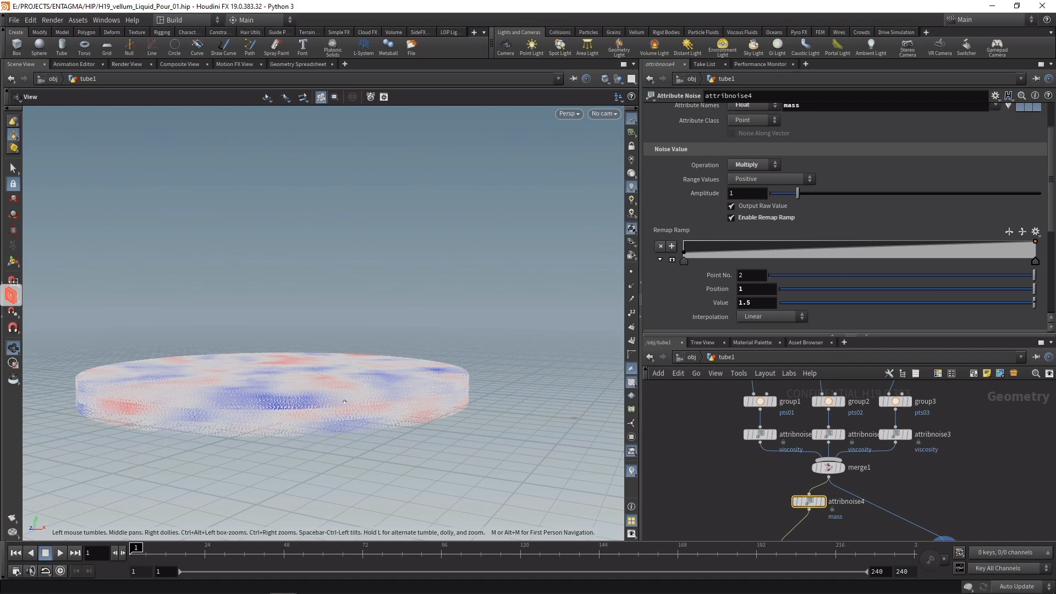
# Set the mass noise pattern offset to 1000 and select the color visualizer
pyautogui.scroll(-3)
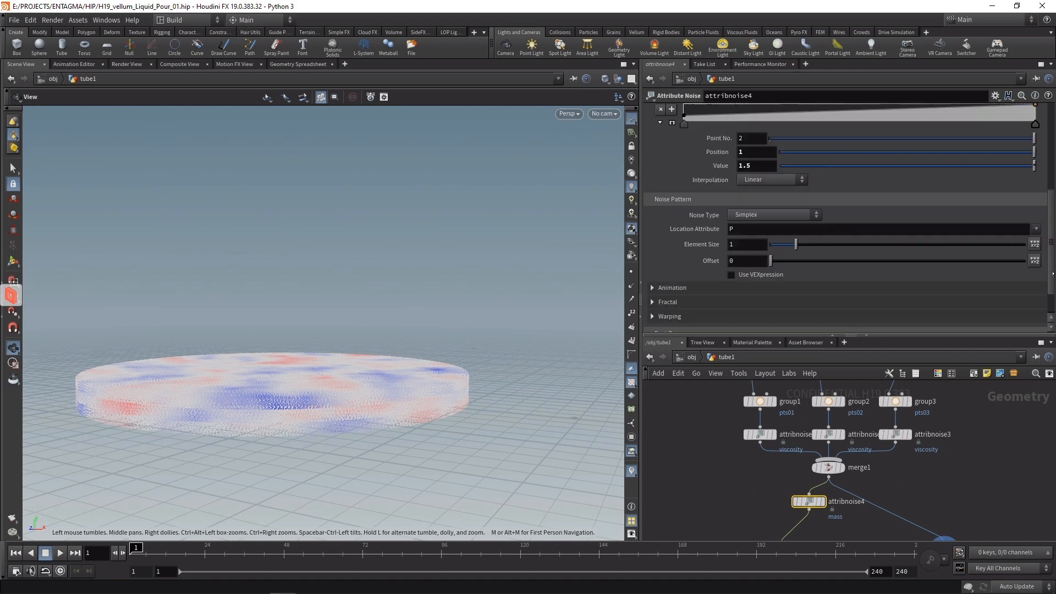
pyautogui.click(745, 252)
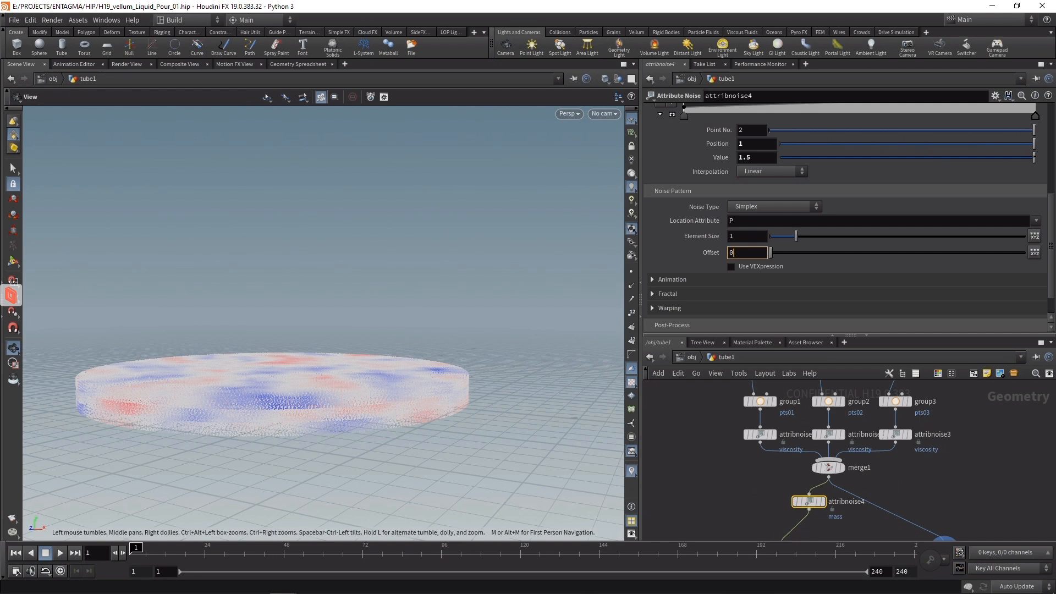
pyautogui.write('1000')
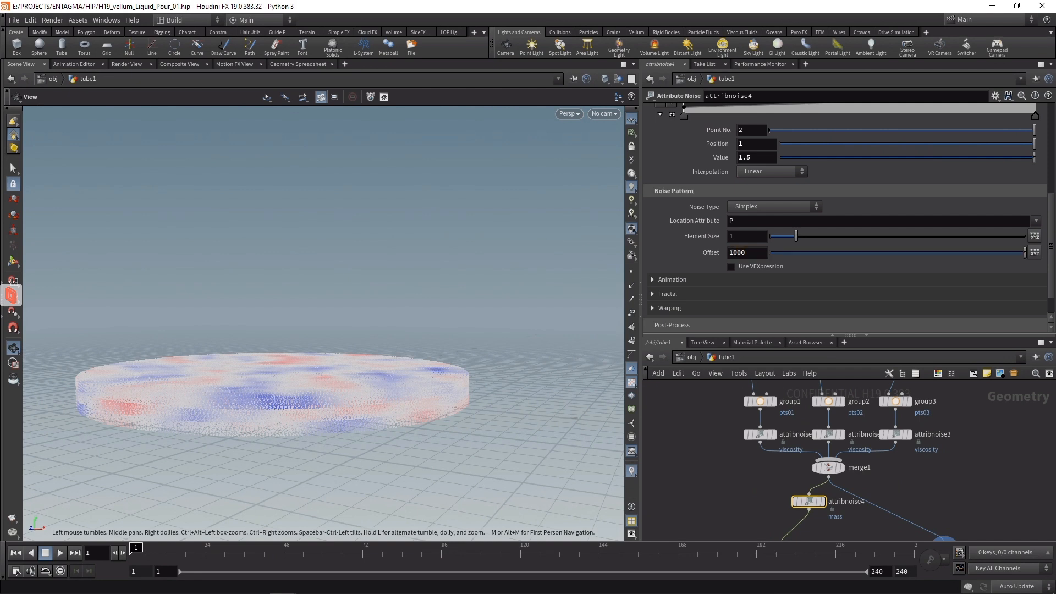
pyautogui.moveTo(342, 196)
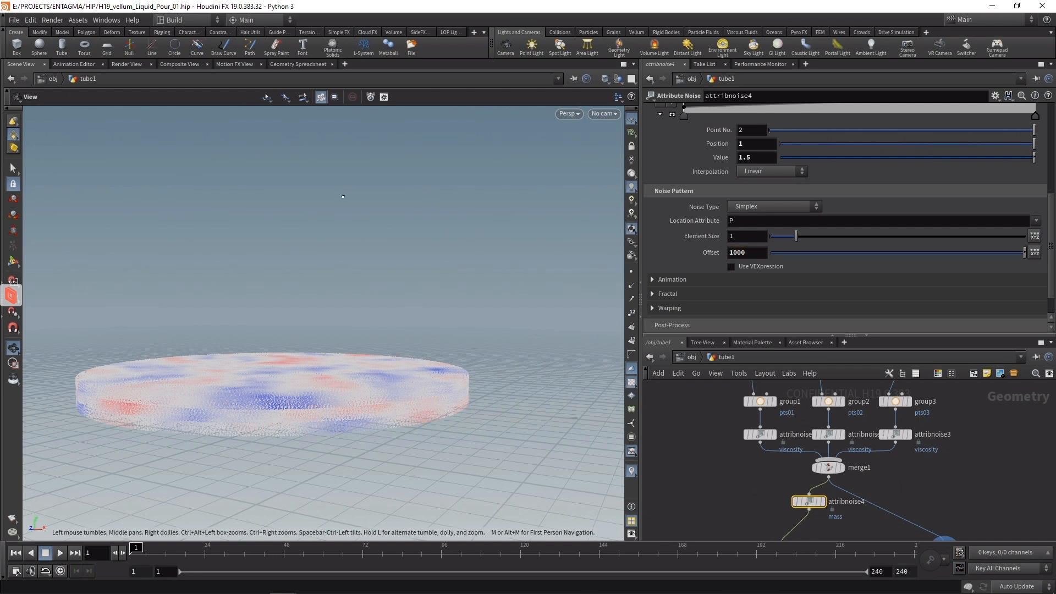
pyautogui.press('ctrl+s')
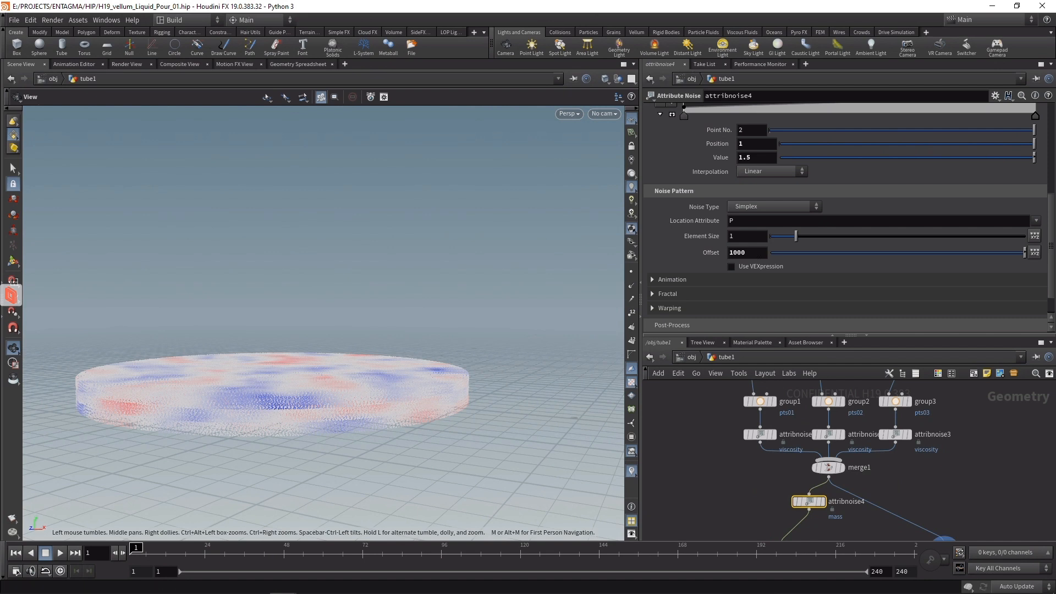
pyautogui.click(930, 497)
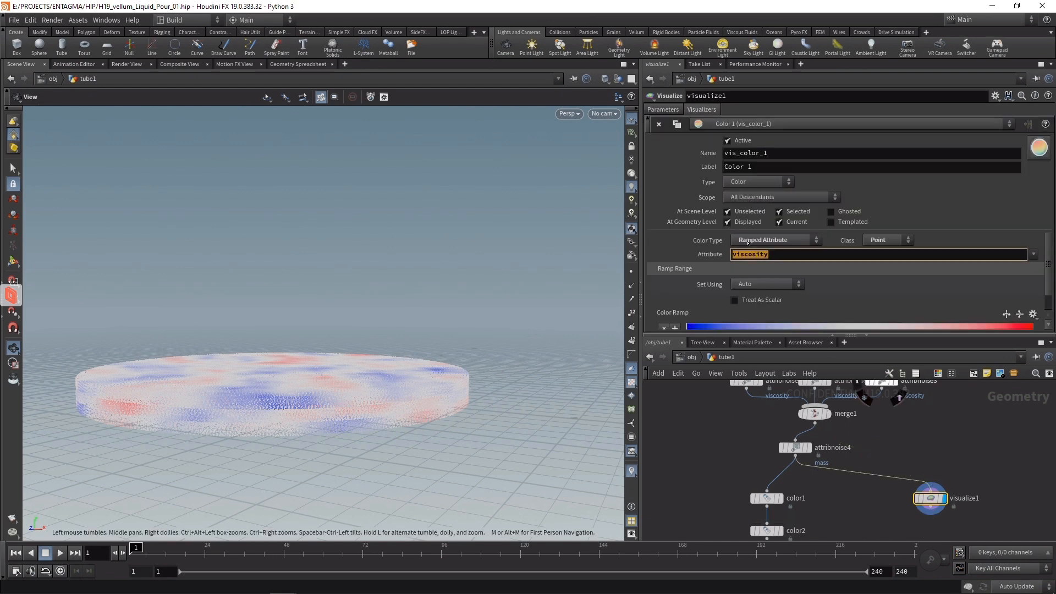
# Switch the visualizer's attribute to mass so the disc is colored by mass
pyautogui.click(1032, 254)
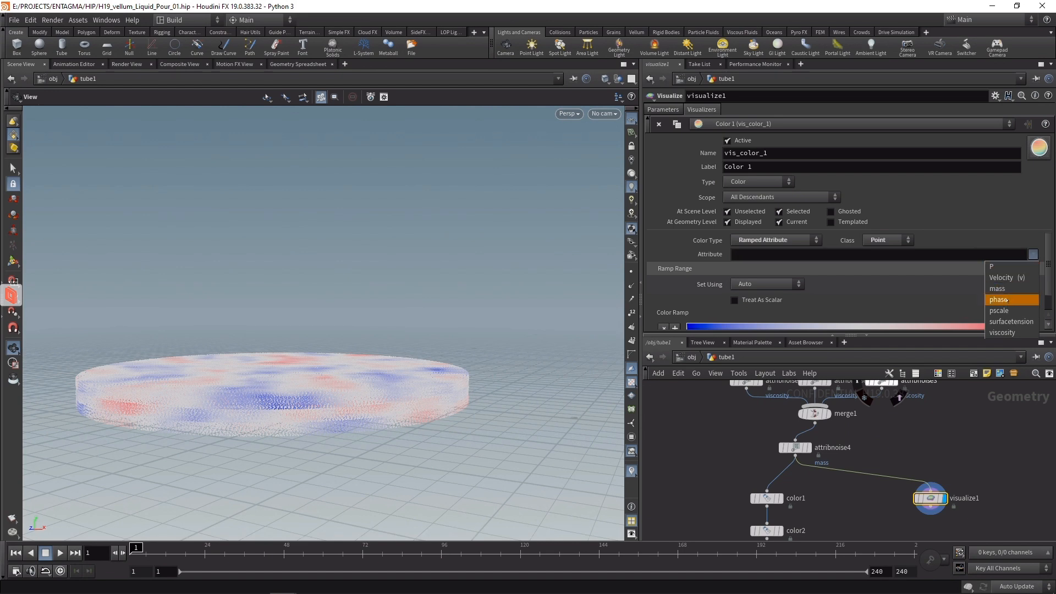
pyautogui.click(997, 288)
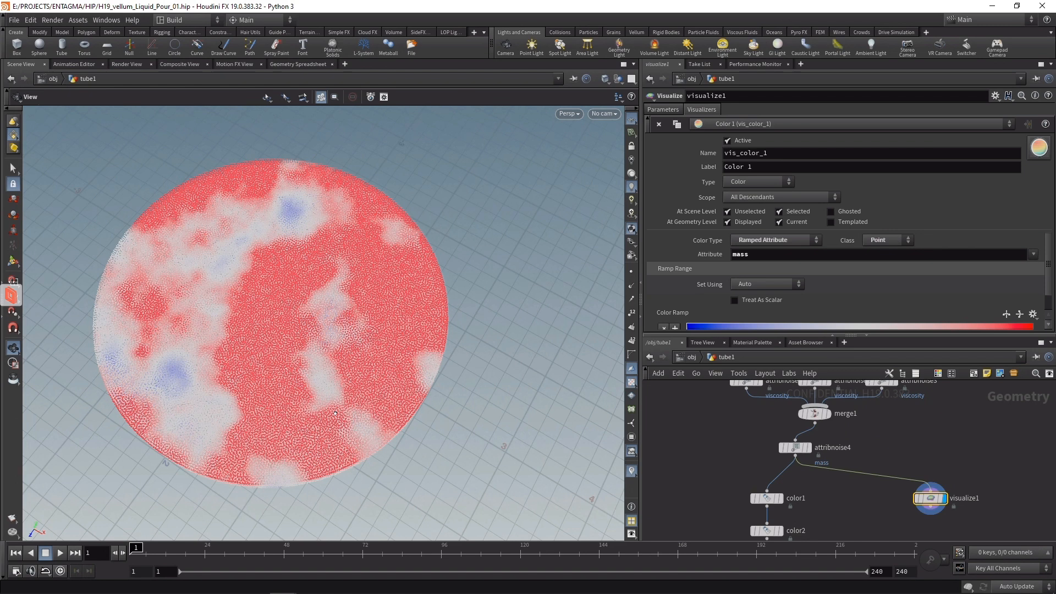
pyautogui.moveTo(335, 412)
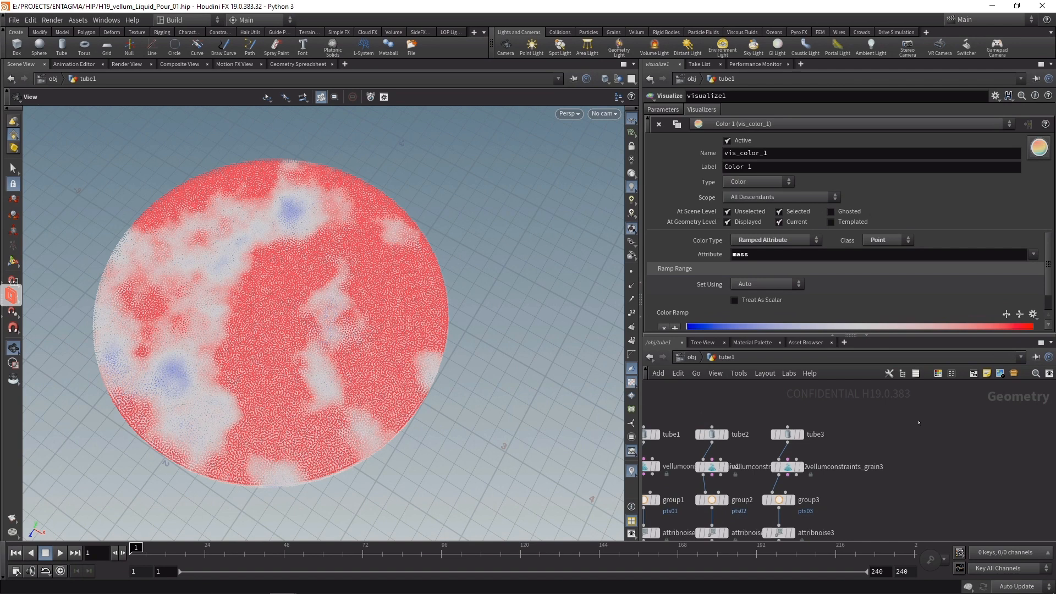
# Duplicate the disc tube as an open ring and extrude it 0.1 with back faces kept
pyautogui.click(703, 436)
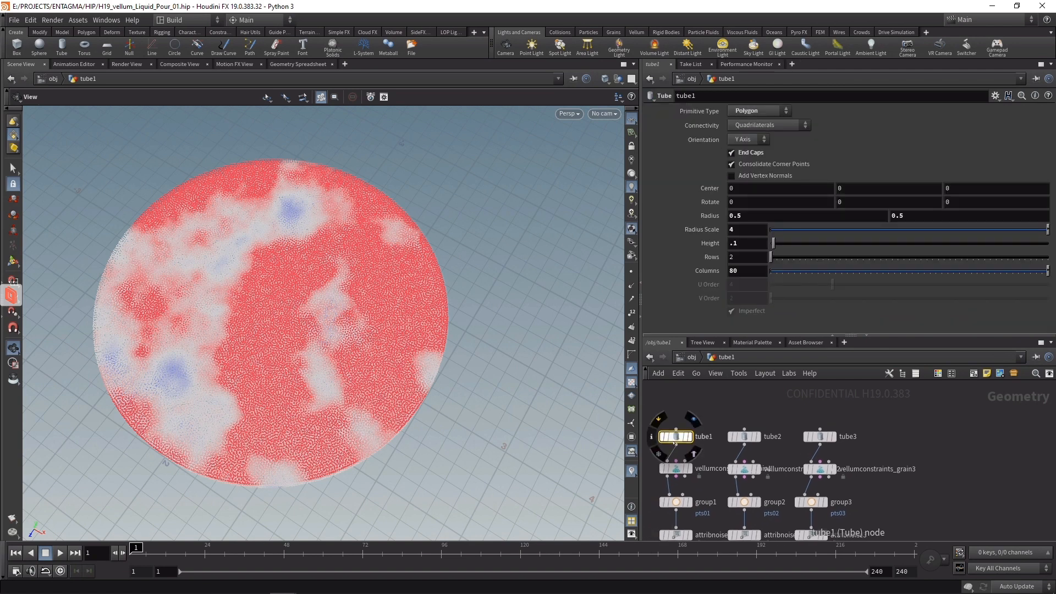
pyautogui.press('ctrl+v')
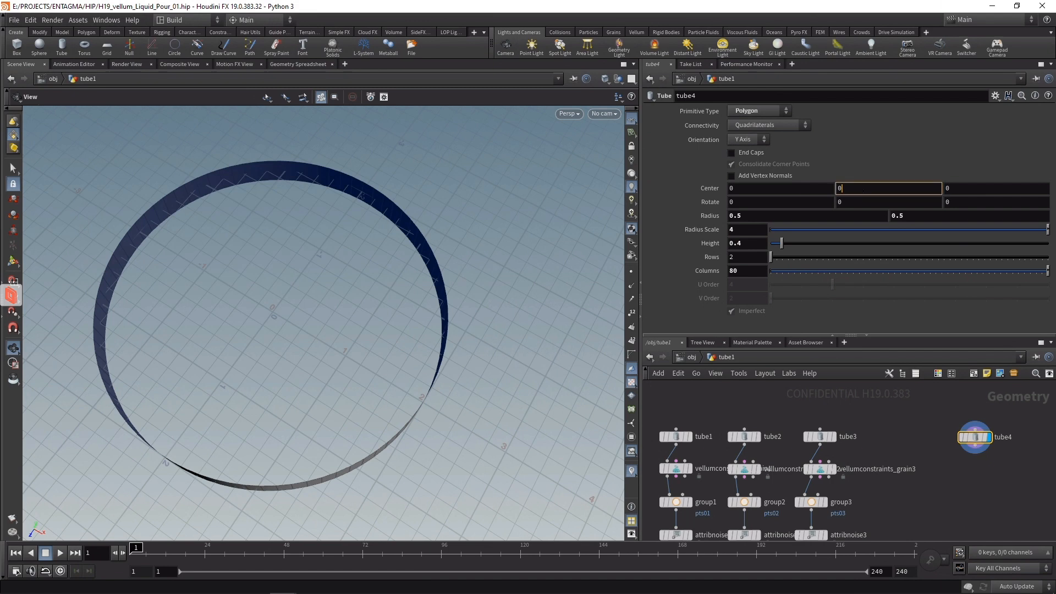
pyautogui.write('0.1')
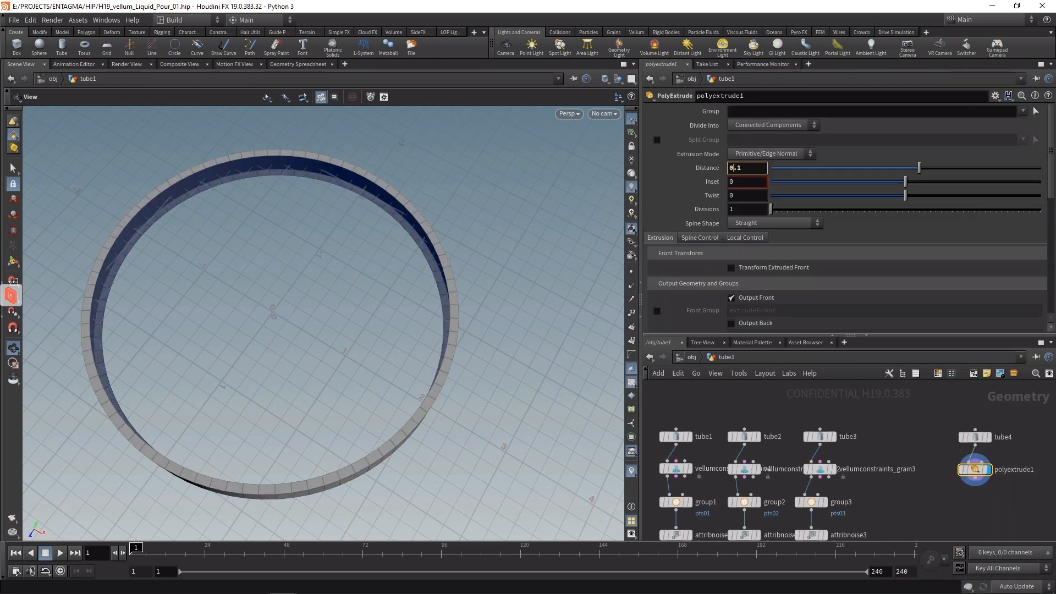
pyautogui.click(730, 322)
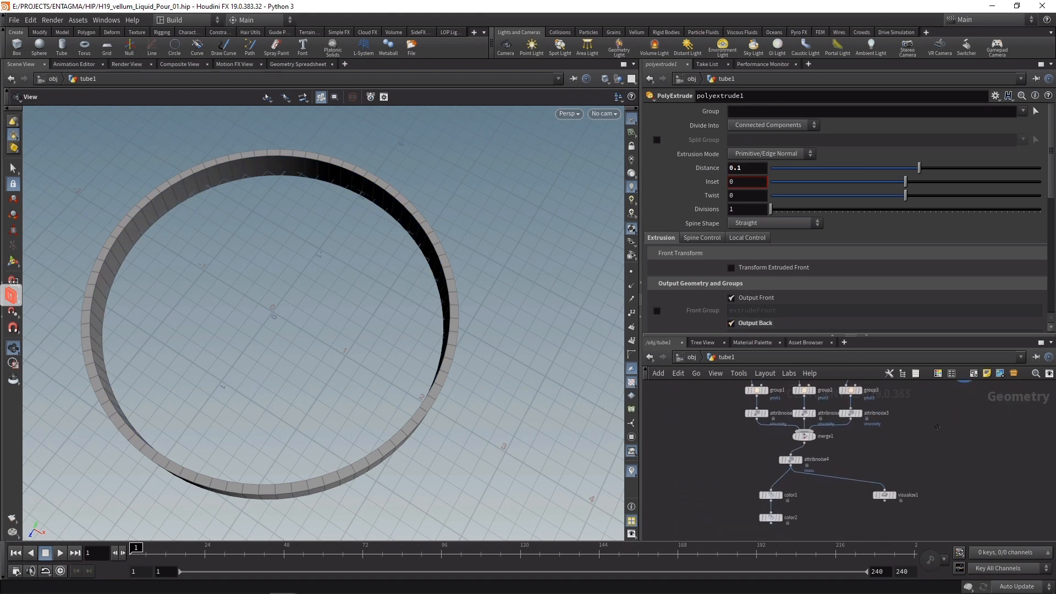
pyautogui.click(884, 472)
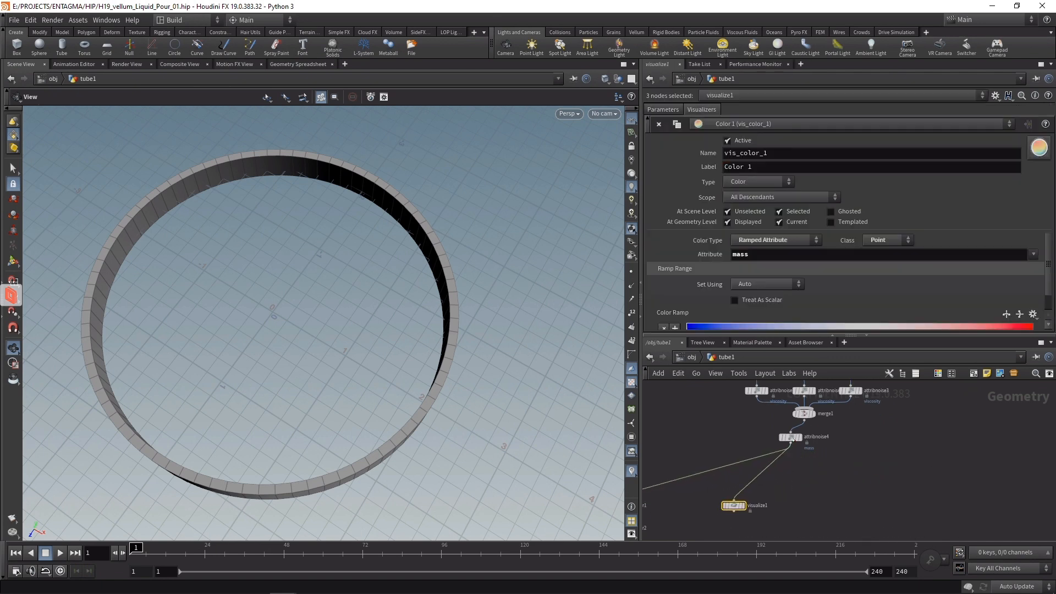
pyautogui.press('tab')
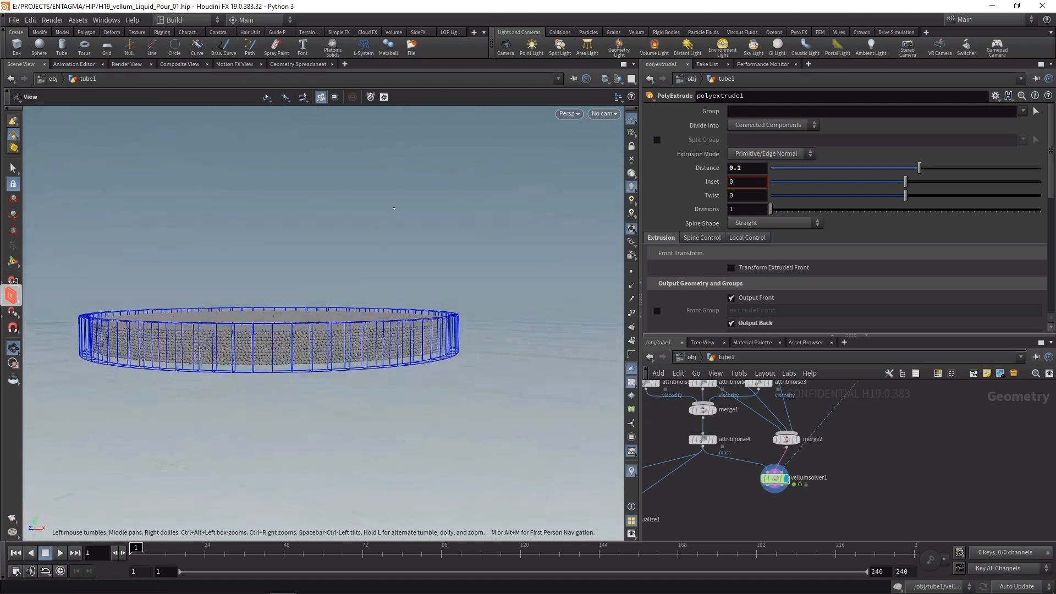
# Select the Vellum solver to show its settings
pyautogui.click(773, 476)
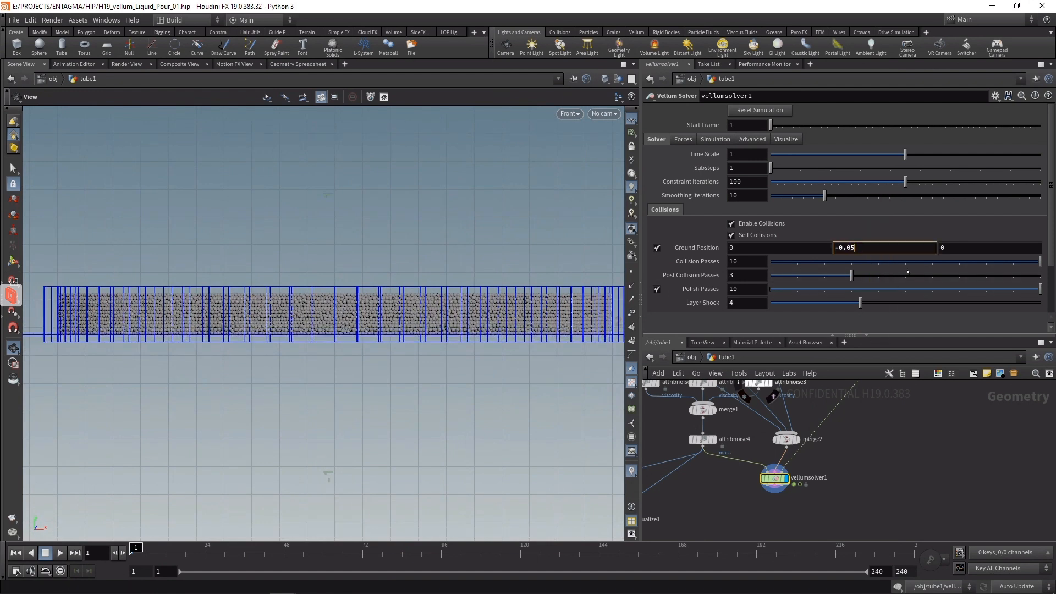
# Set the solver's ground position Y to -0.052
pyautogui.write('-0.052')
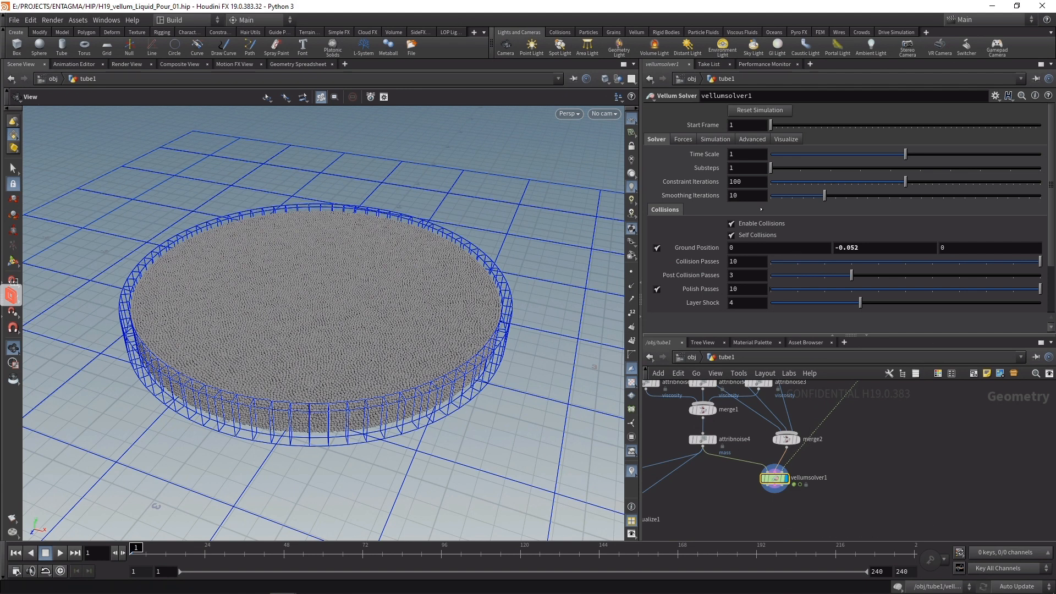
# Set the solver to 5 substeps and 10 constraint iterations and review the simulation settings
pyautogui.click(746, 167)
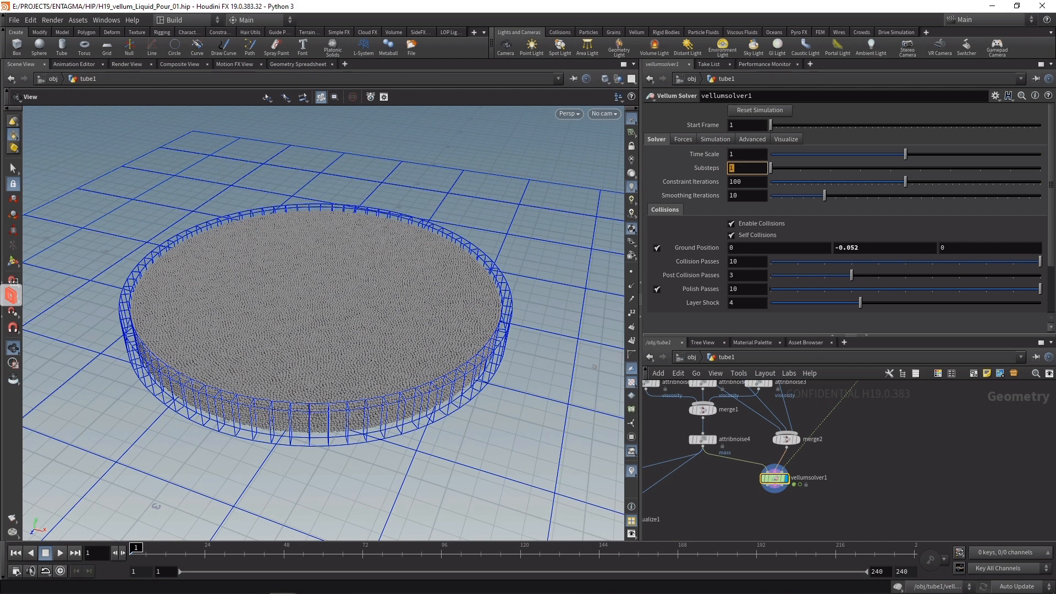
pyautogui.write('5')
pyautogui.click(747, 181)
pyautogui.write('10')
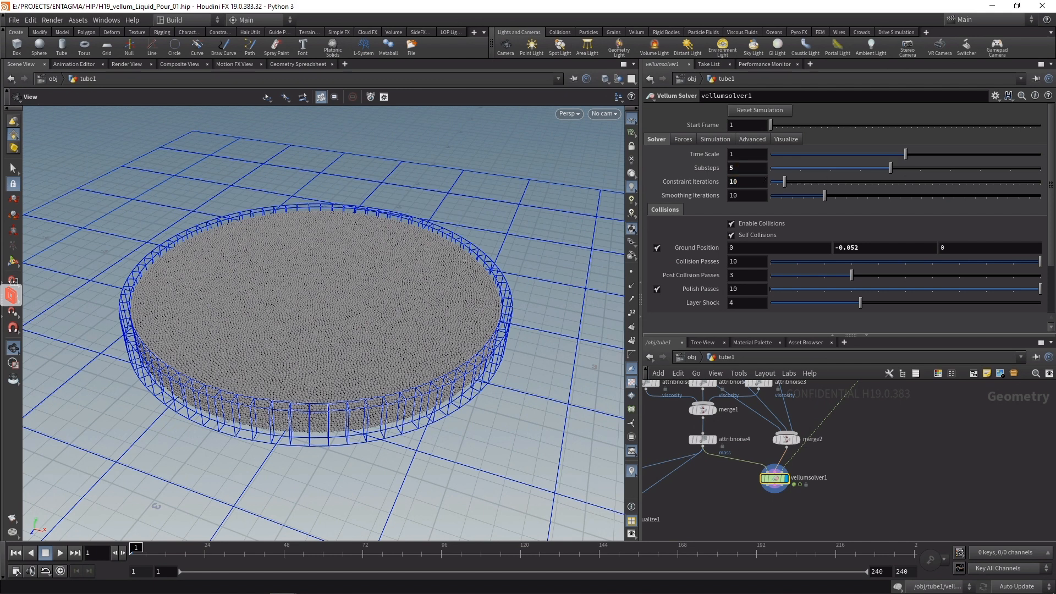
pyautogui.click(715, 139)
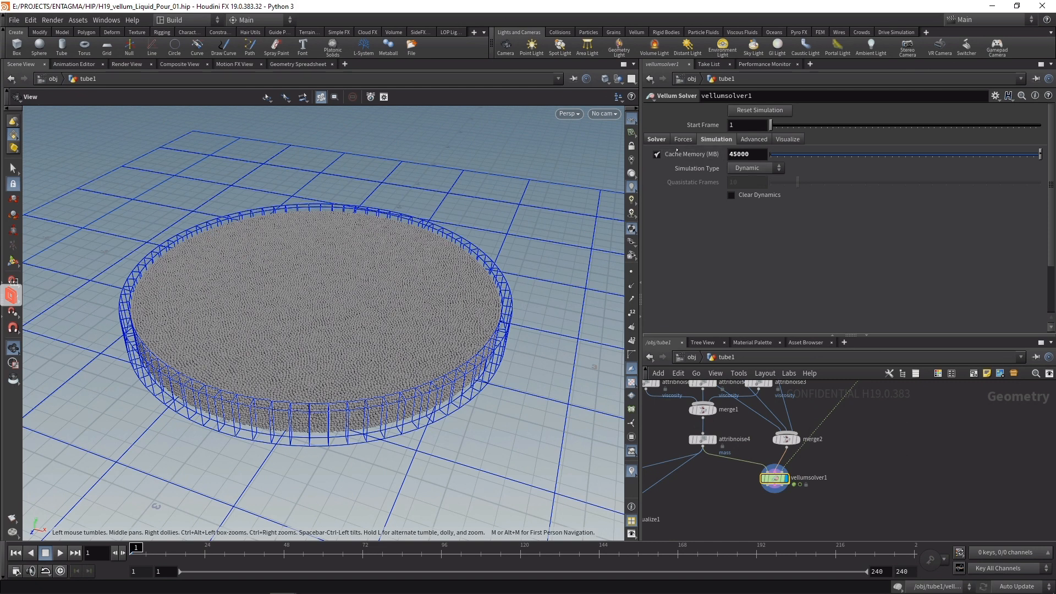
pyautogui.click(682, 138)
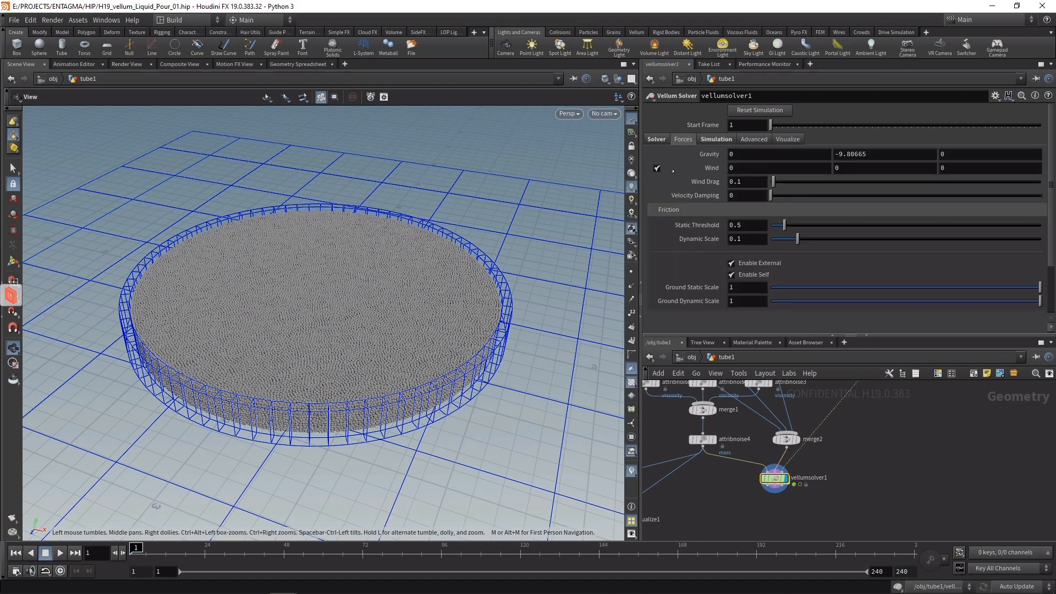
pyautogui.click(746, 196)
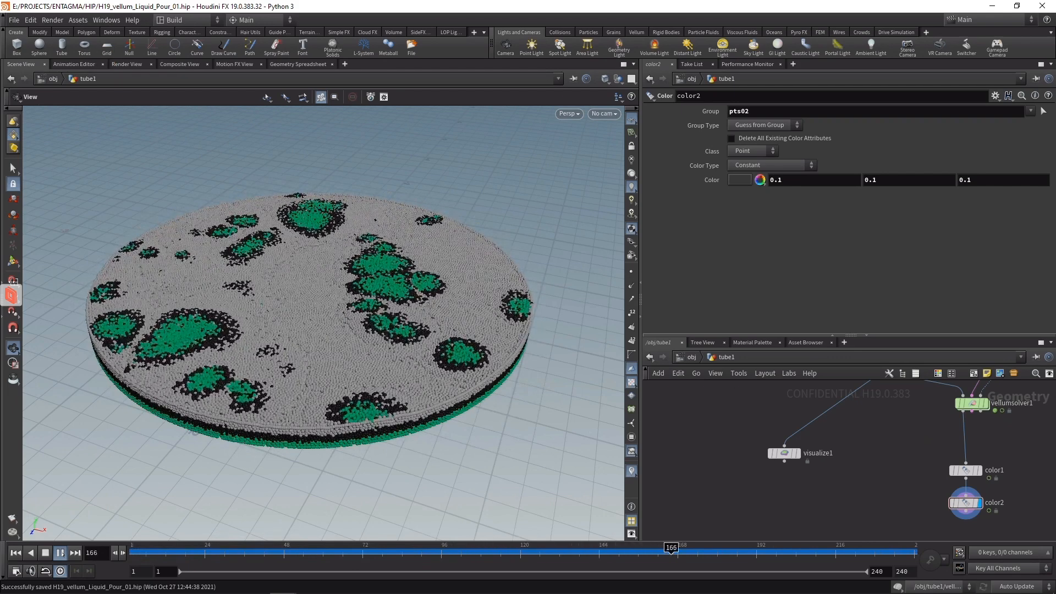
# Play the Vellum fluid simulation and scrub the timeline to review the rising layers
pyautogui.click(59, 553)
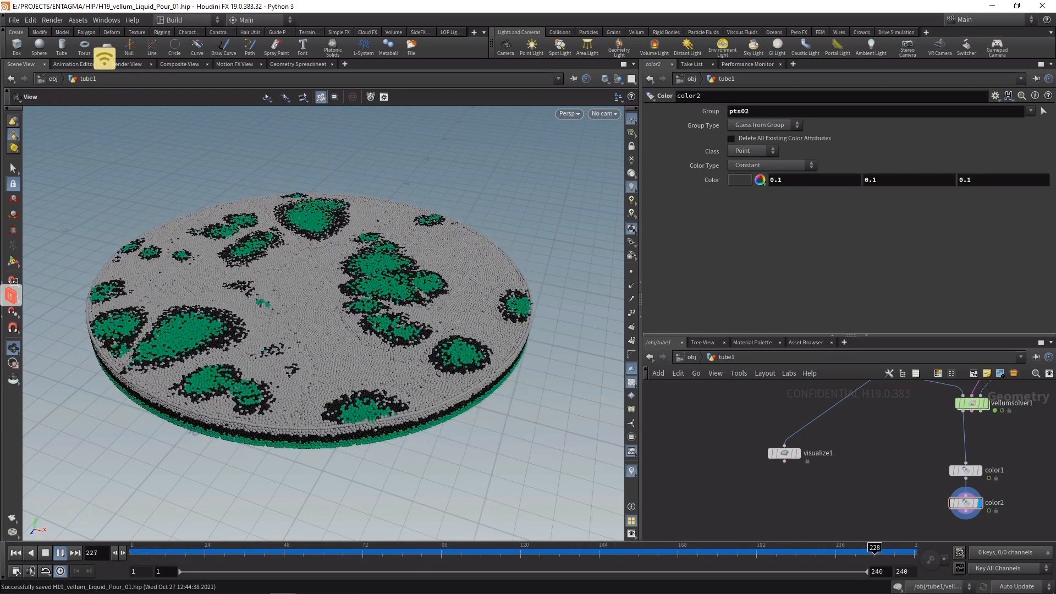
pyautogui.click(251, 547)
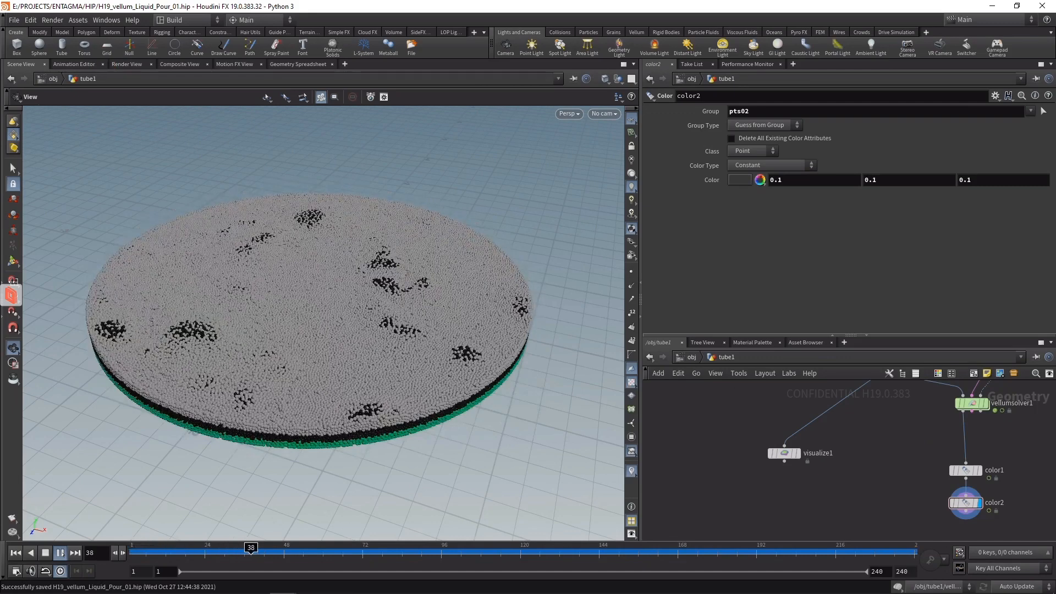
pyautogui.click(59, 552)
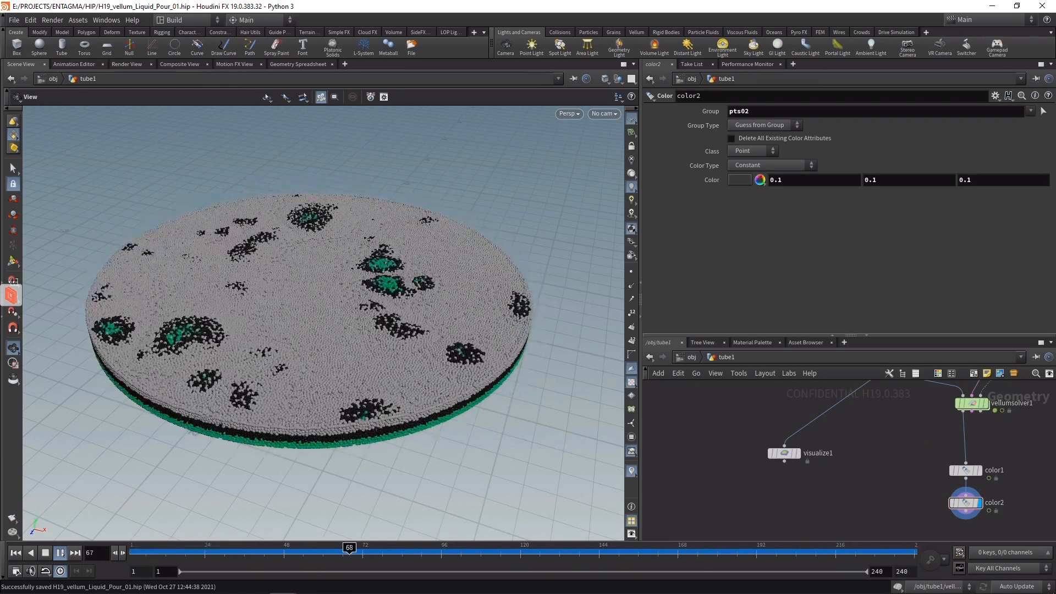
pyautogui.moveTo(349, 546); pyautogui.dragTo(521, 547)
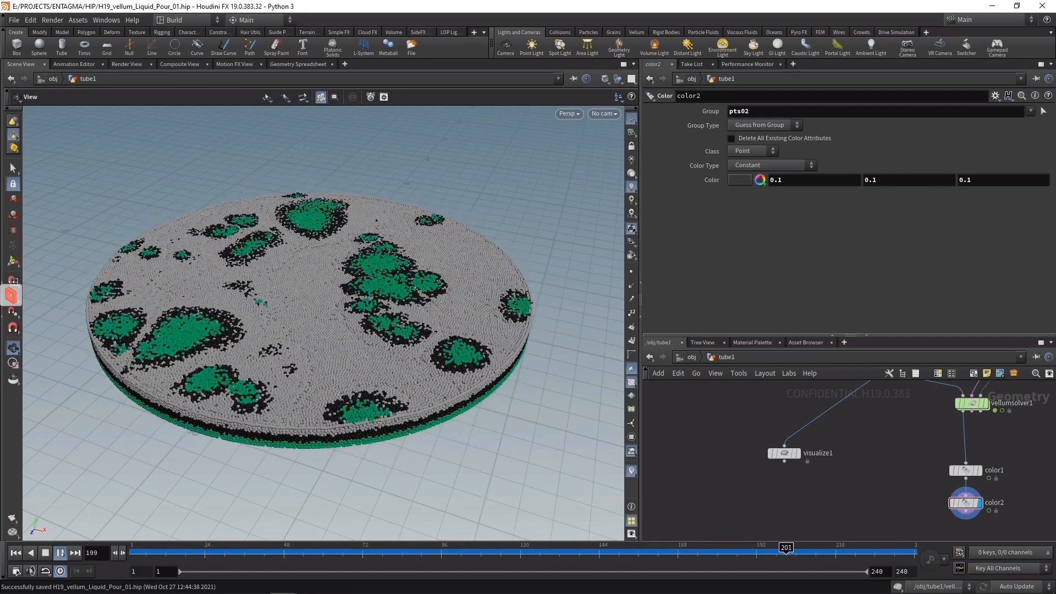
pyautogui.click(155, 546)
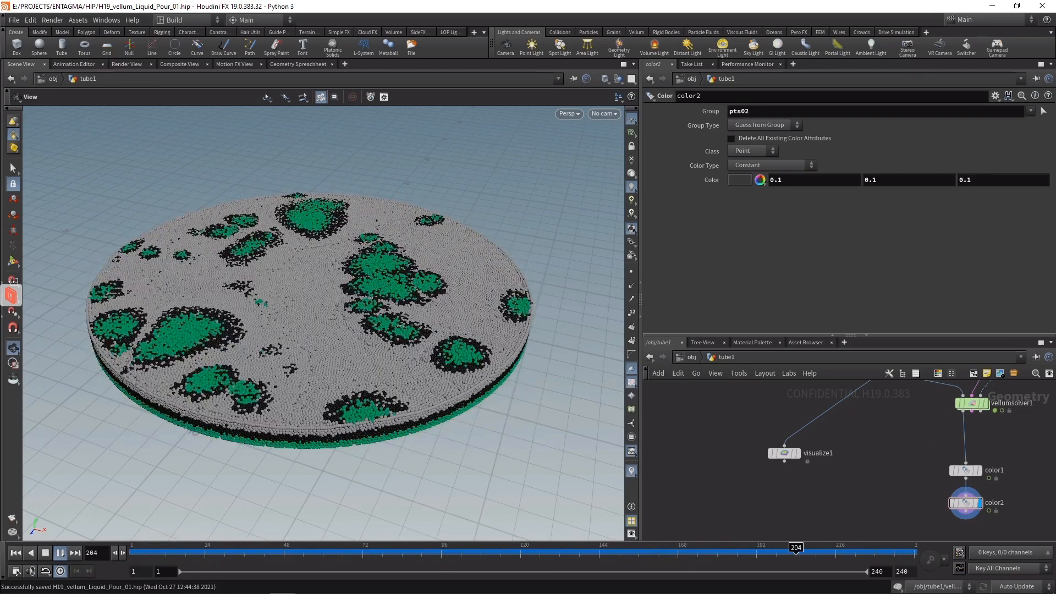
pyautogui.moveTo(796, 547); pyautogui.dragTo(739, 547)
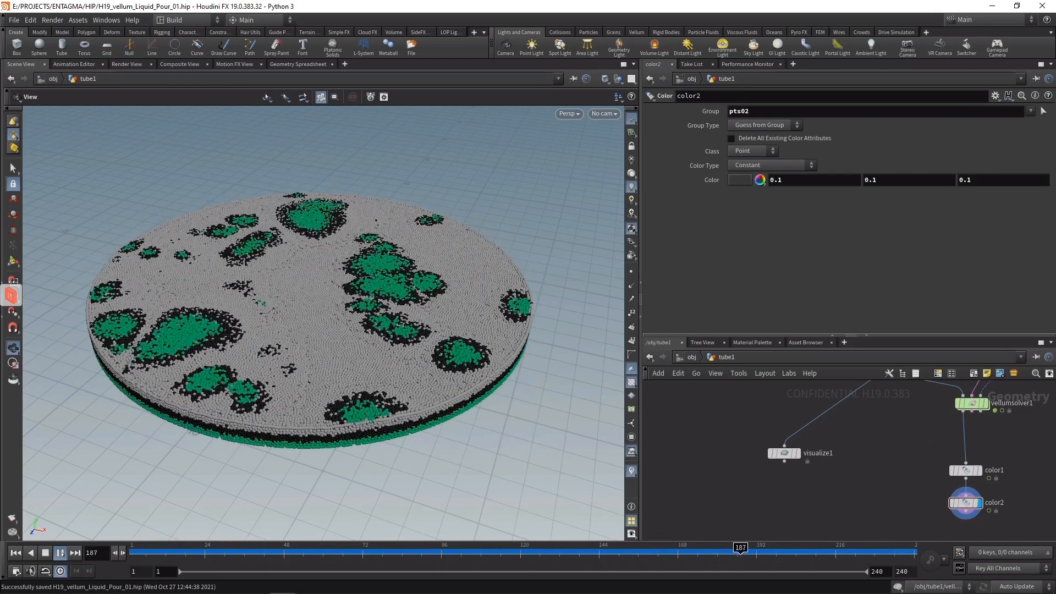